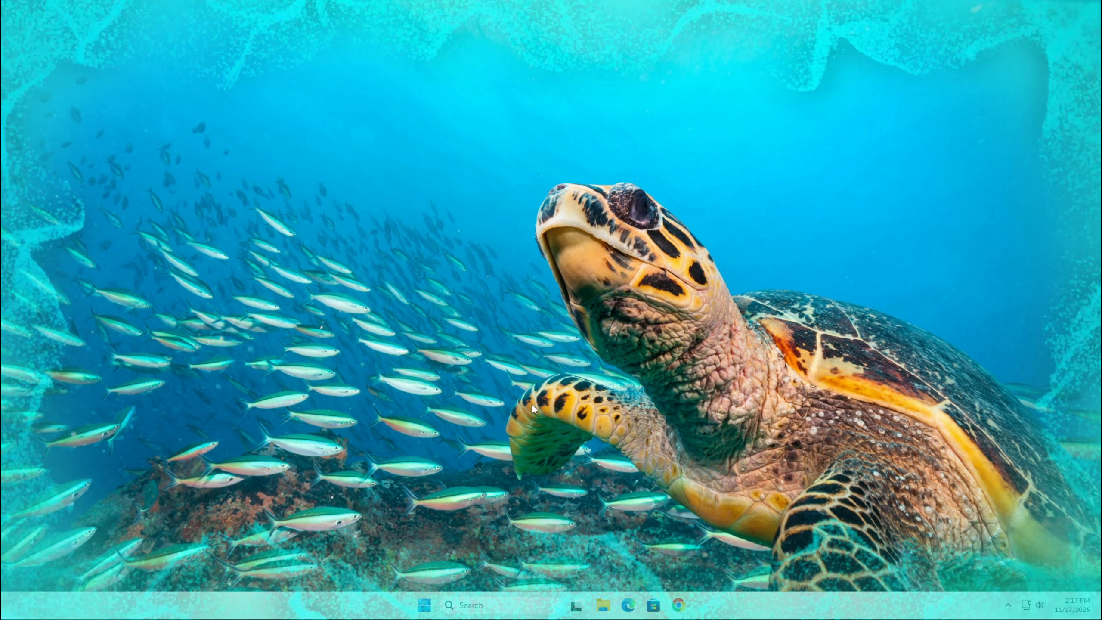
Step: Launch AMD Software: Adrenalin Edition from the desktop right-click menu
right_click(532, 410)
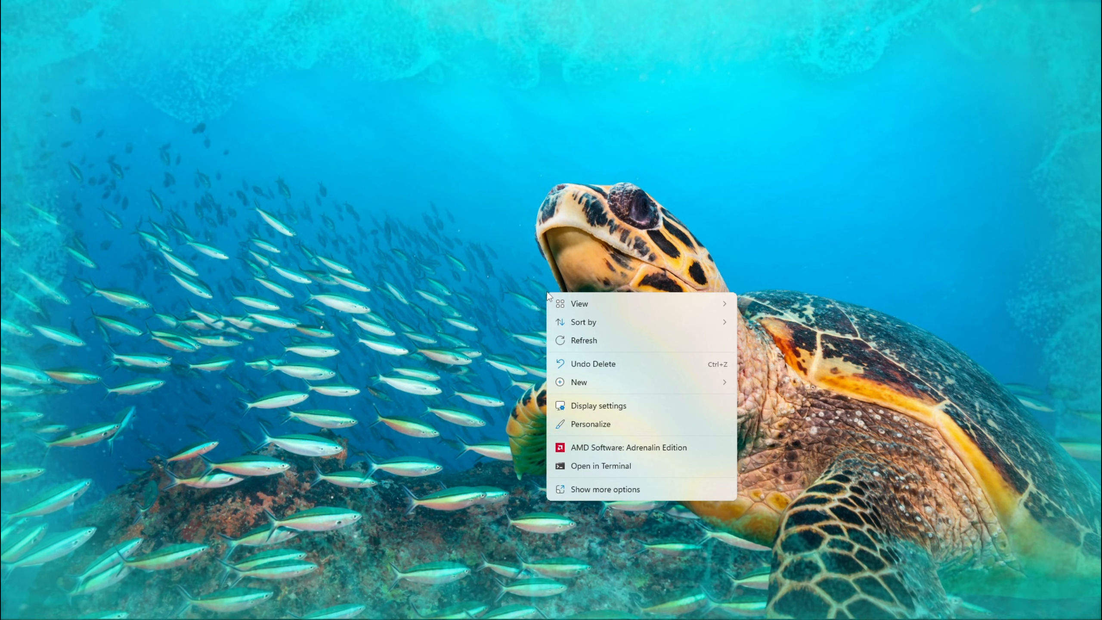
click(628, 446)
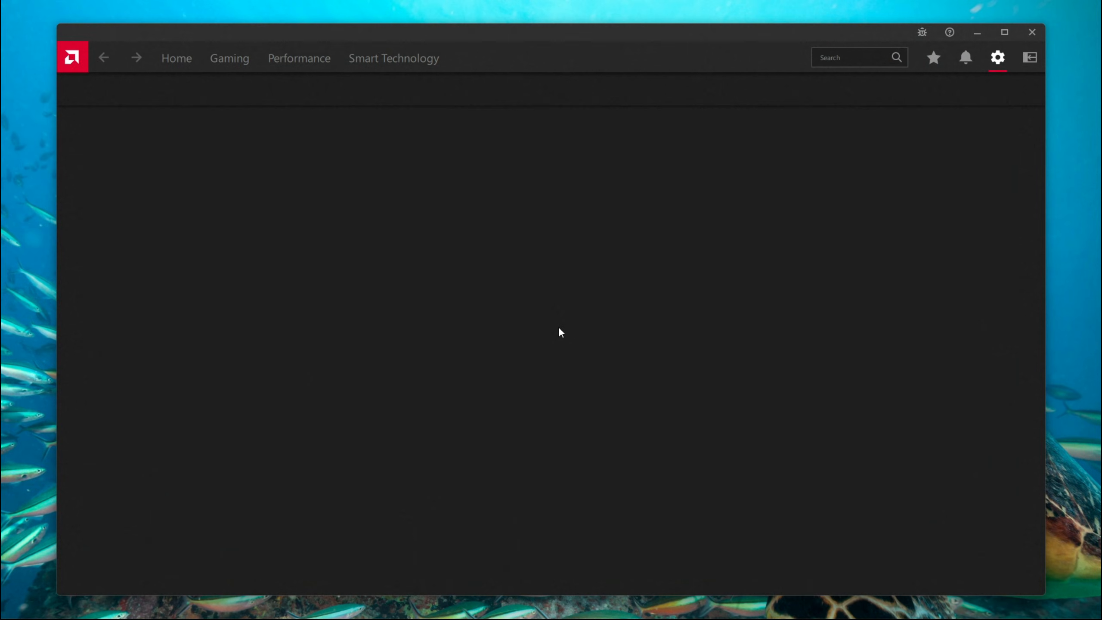
Step: Check updates on the System tab (25.10.2 installed, 25.11.1 available), then close Install Manager
click(996, 58)
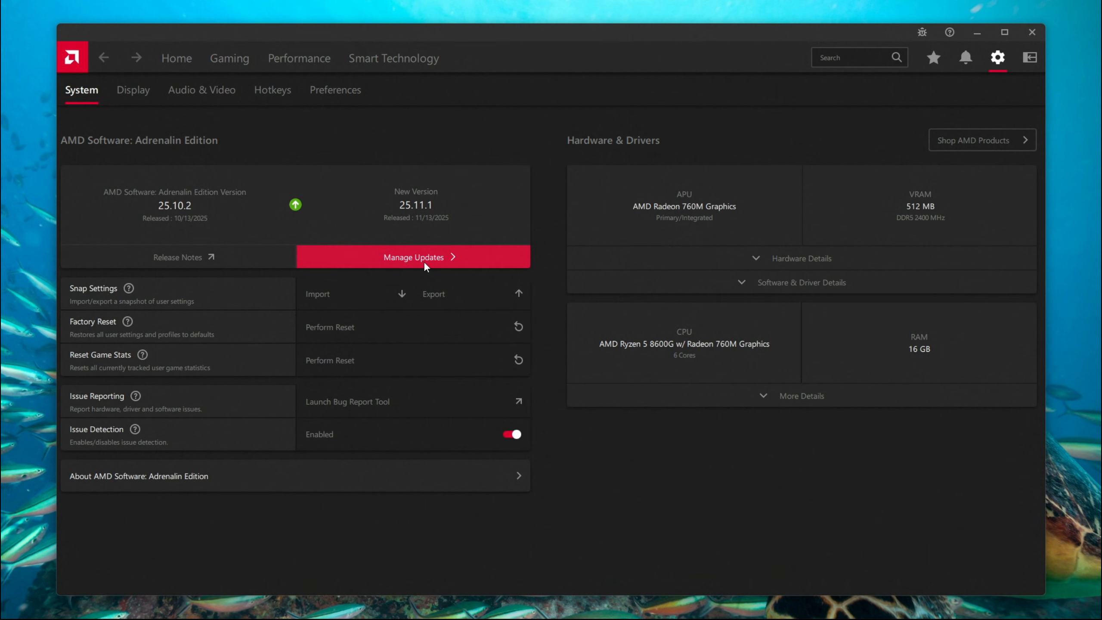
mouse_move(383, 263)
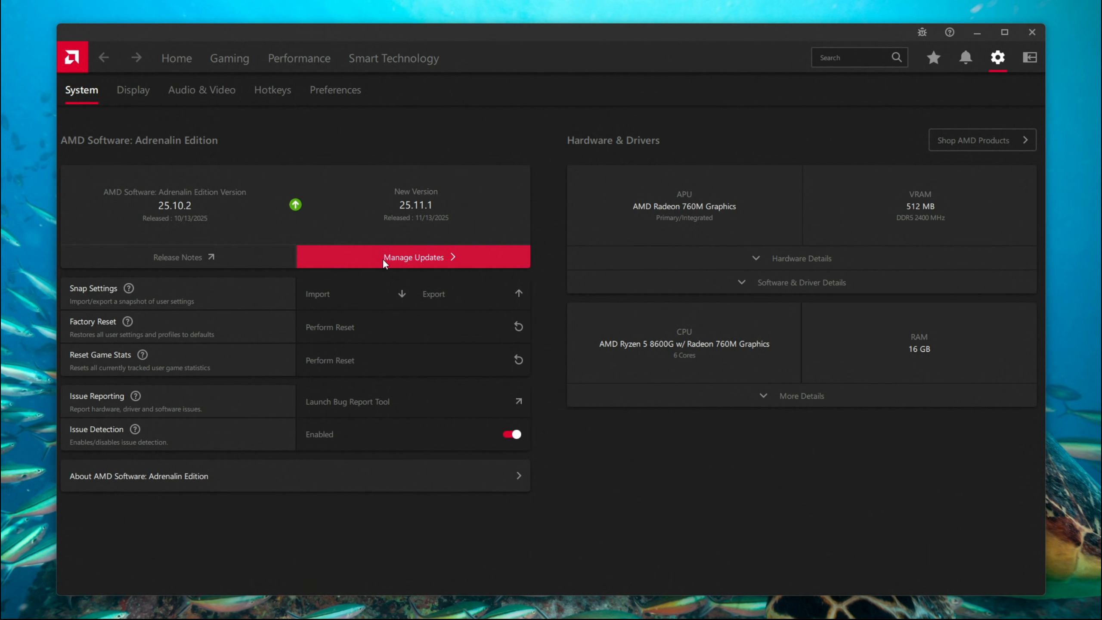
click(413, 257)
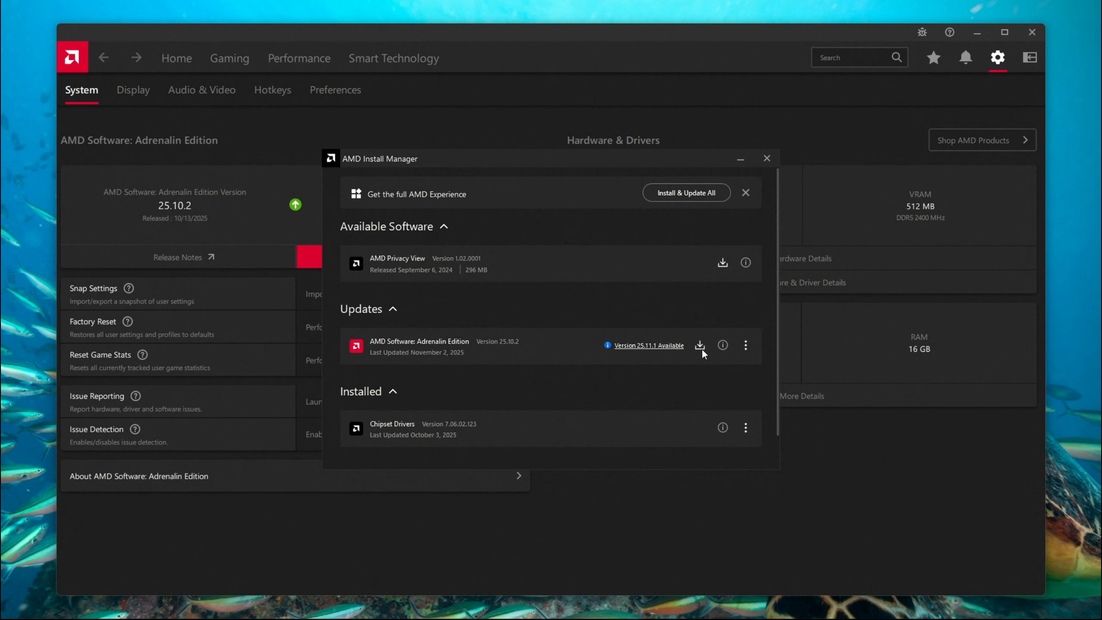
mouse_move(745, 345)
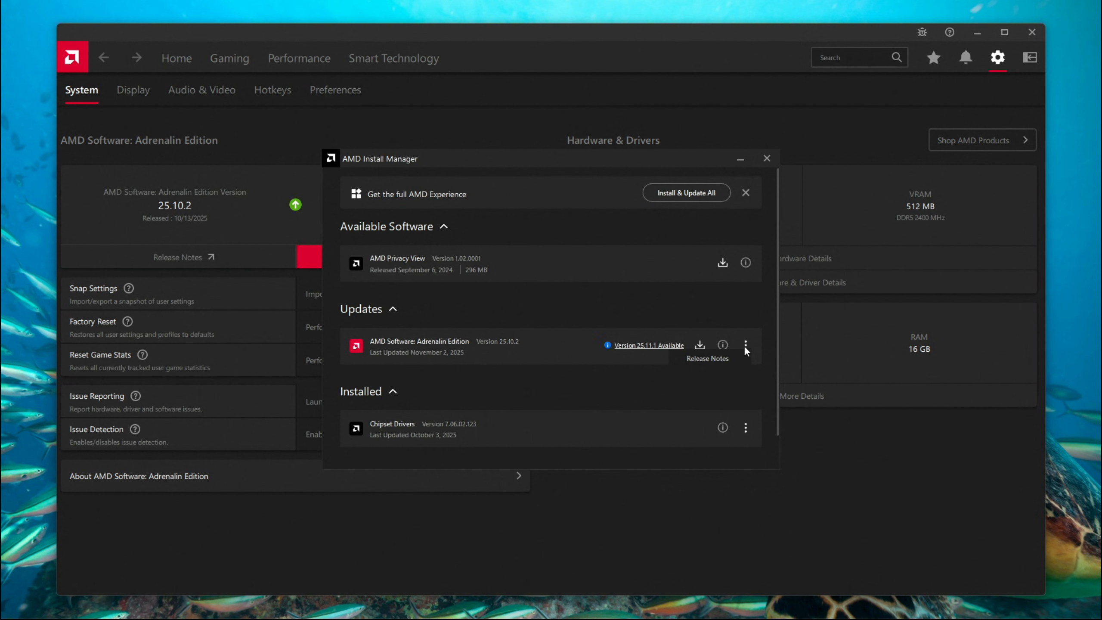
mouse_move(414, 386)
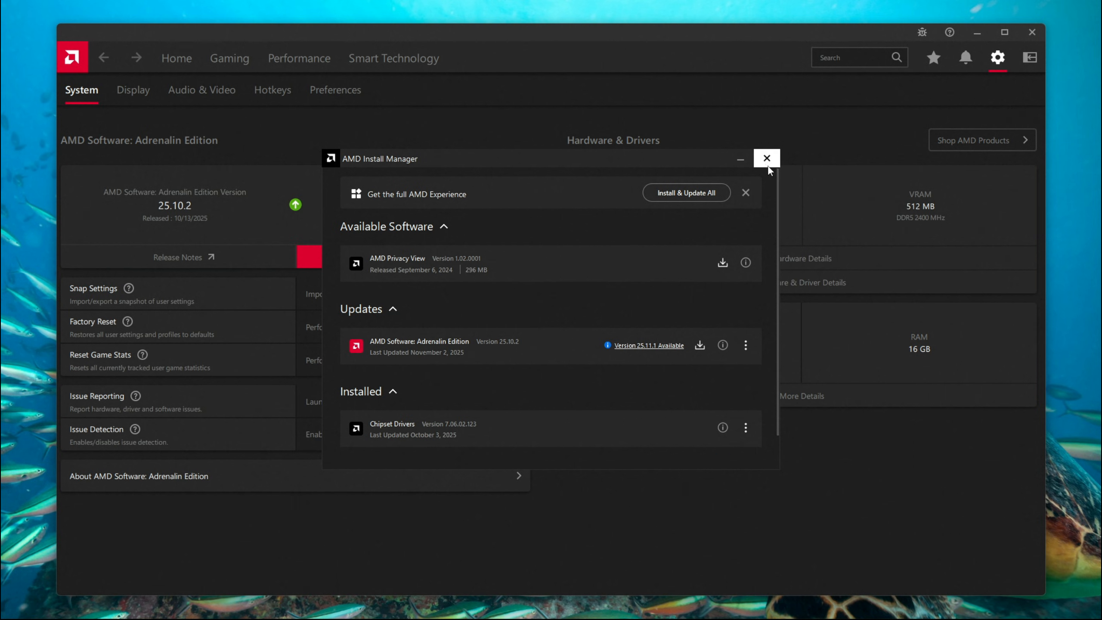
click(767, 158)
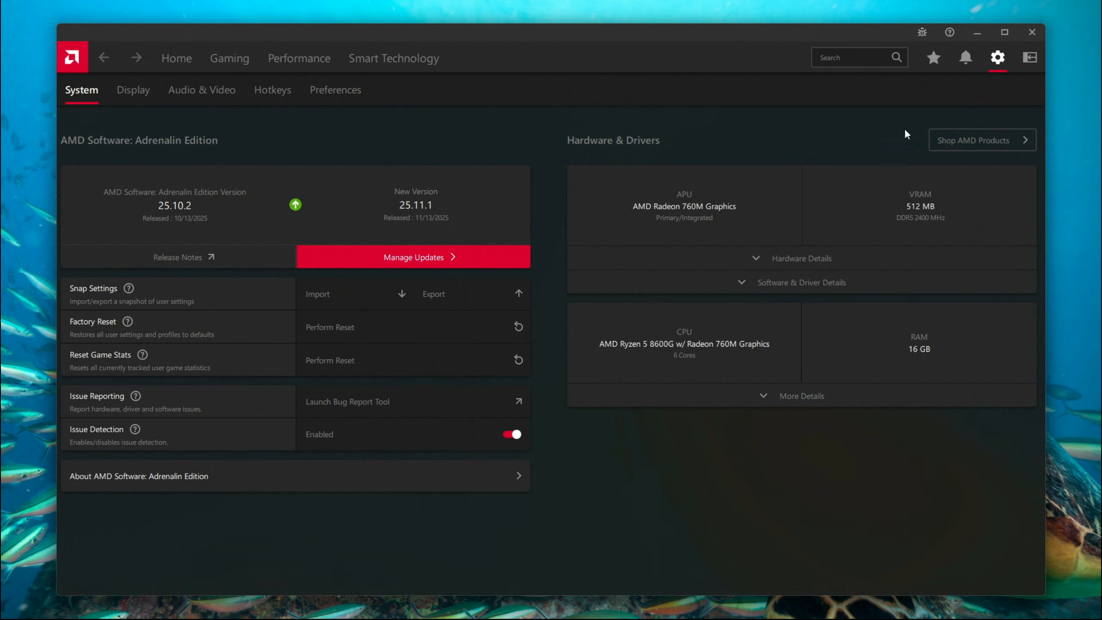
click(1030, 35)
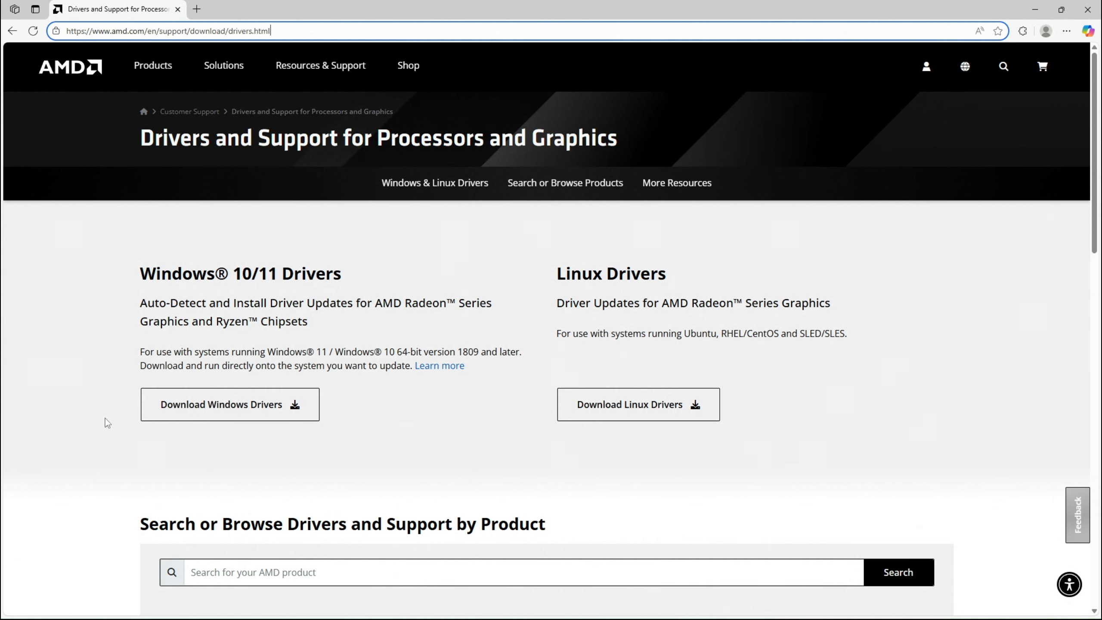
Step: Pick Processors > Ryzen > Ryzen 8000 Series > AMD Ryzen 5 8600G and submit
scroll(down, 3)
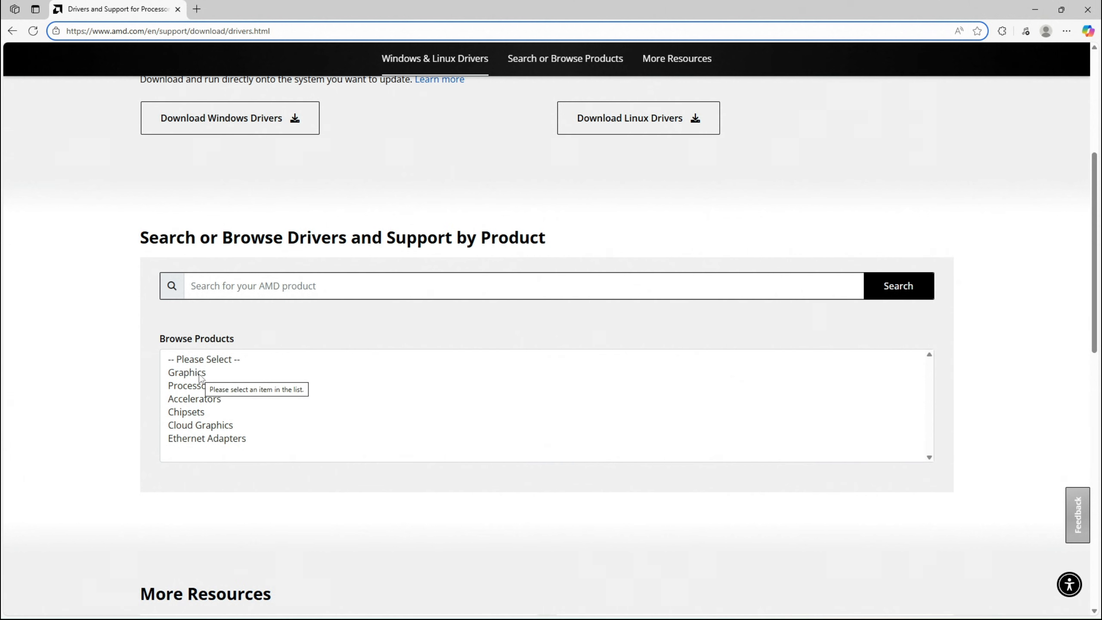
mouse_move(197, 394)
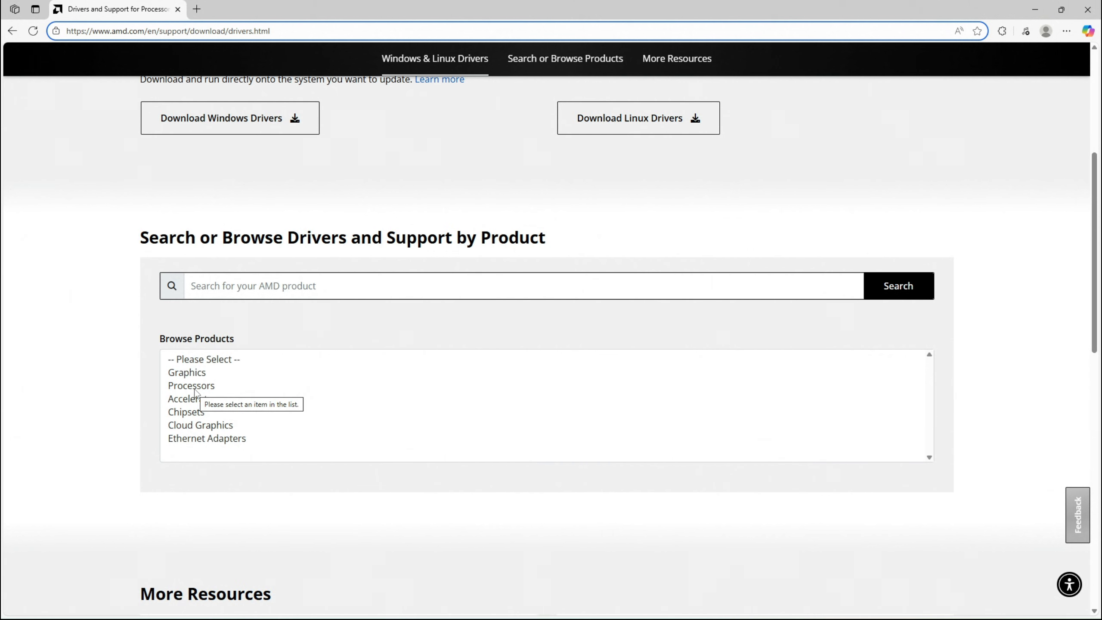
click(191, 385)
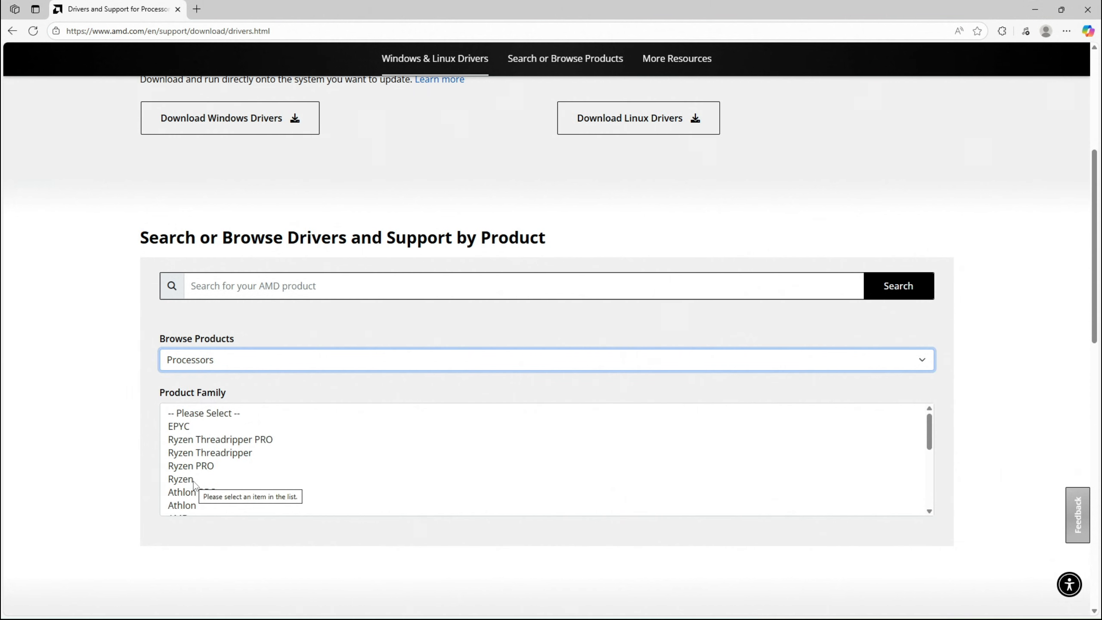
click(179, 478)
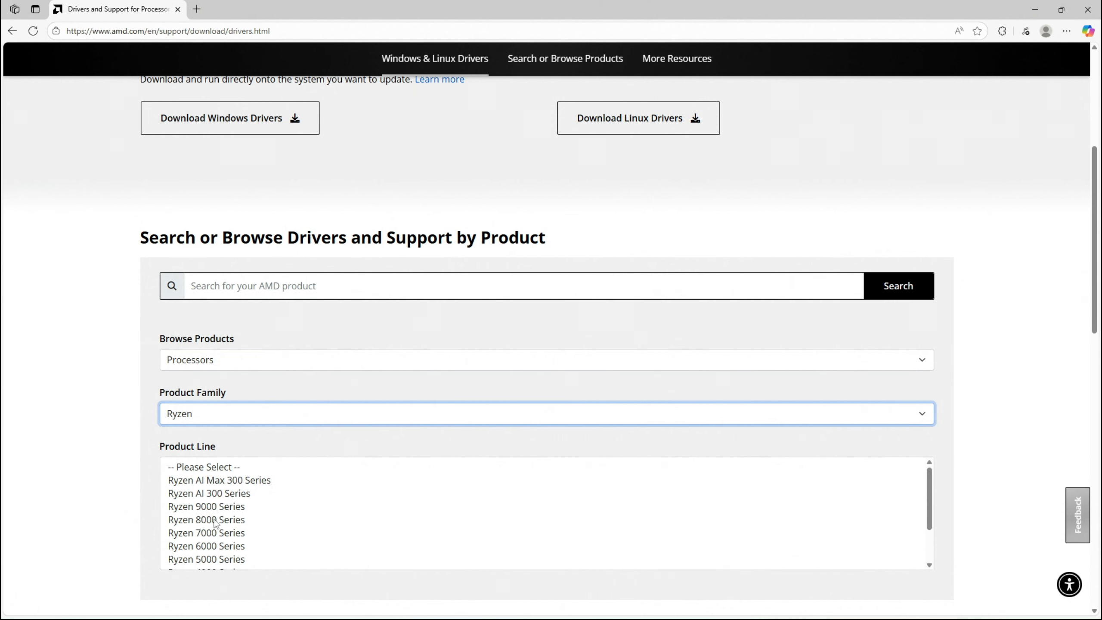
click(205, 519)
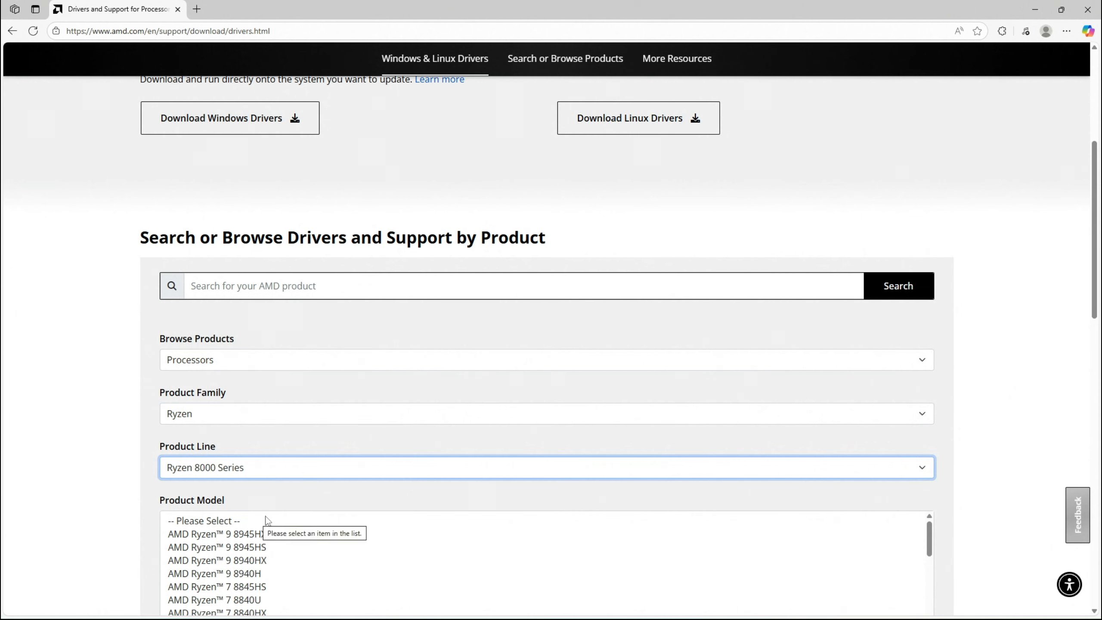
scroll(down, 3)
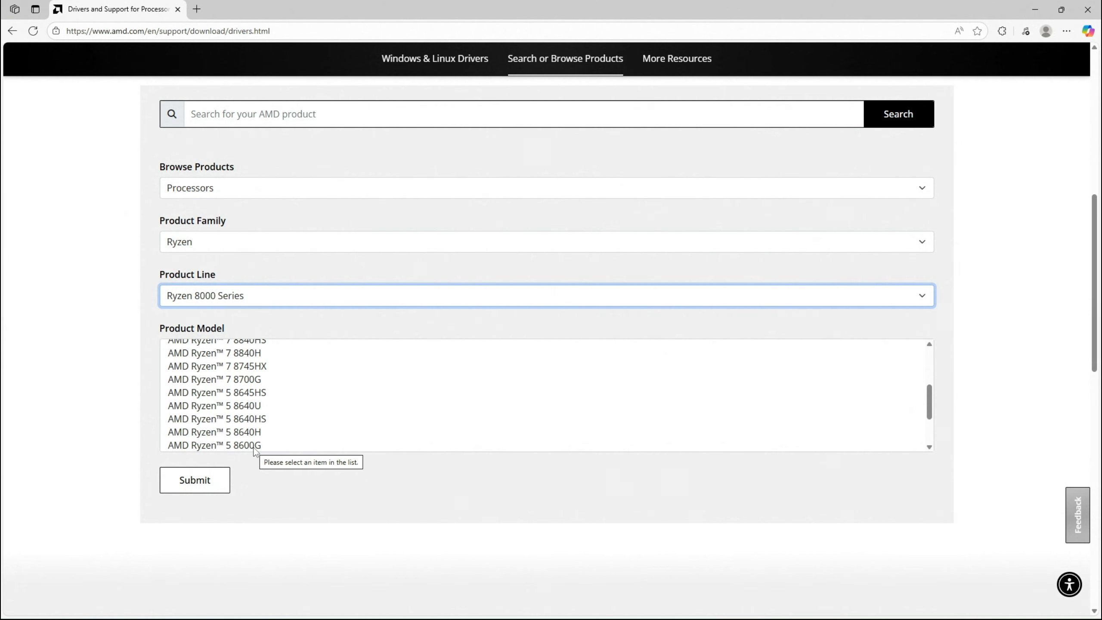
scroll(down, 3)
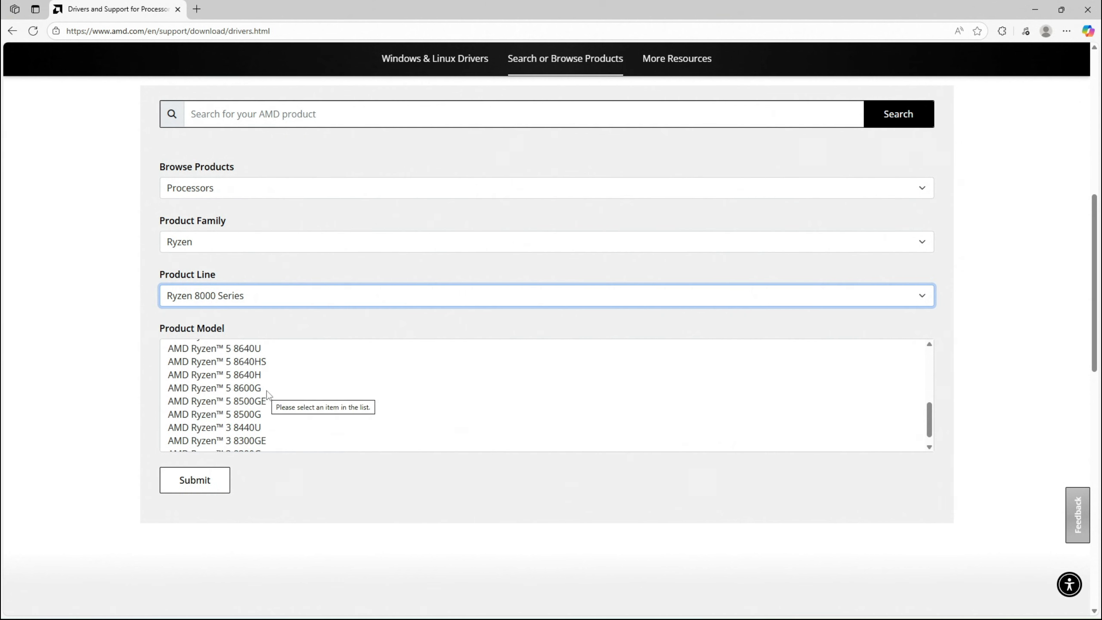
click(214, 388)
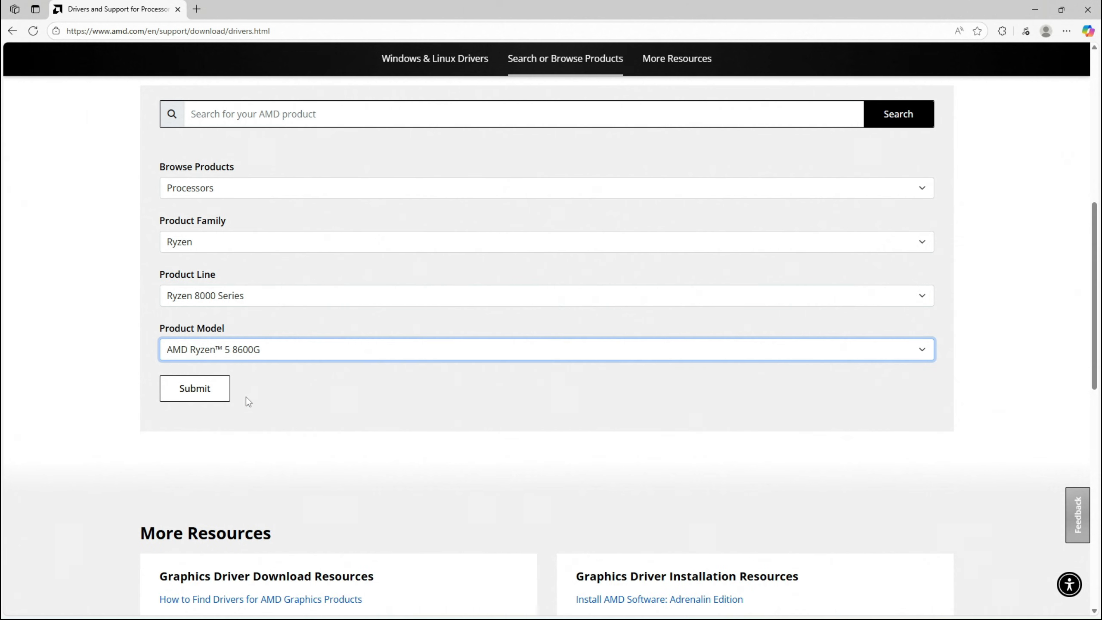
click(194, 388)
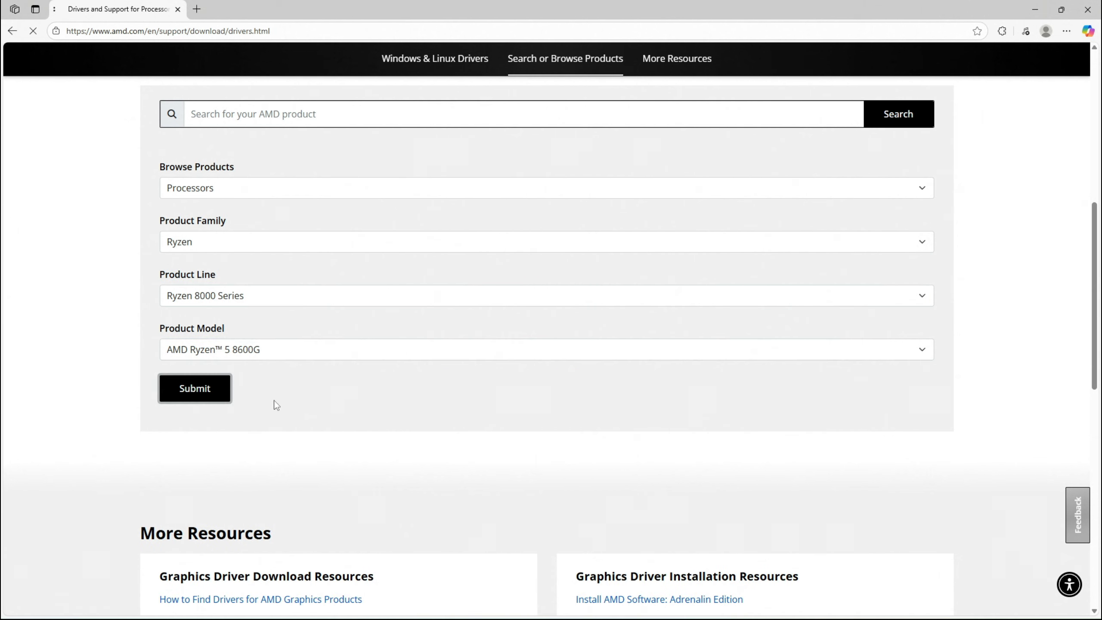
click(194, 388)
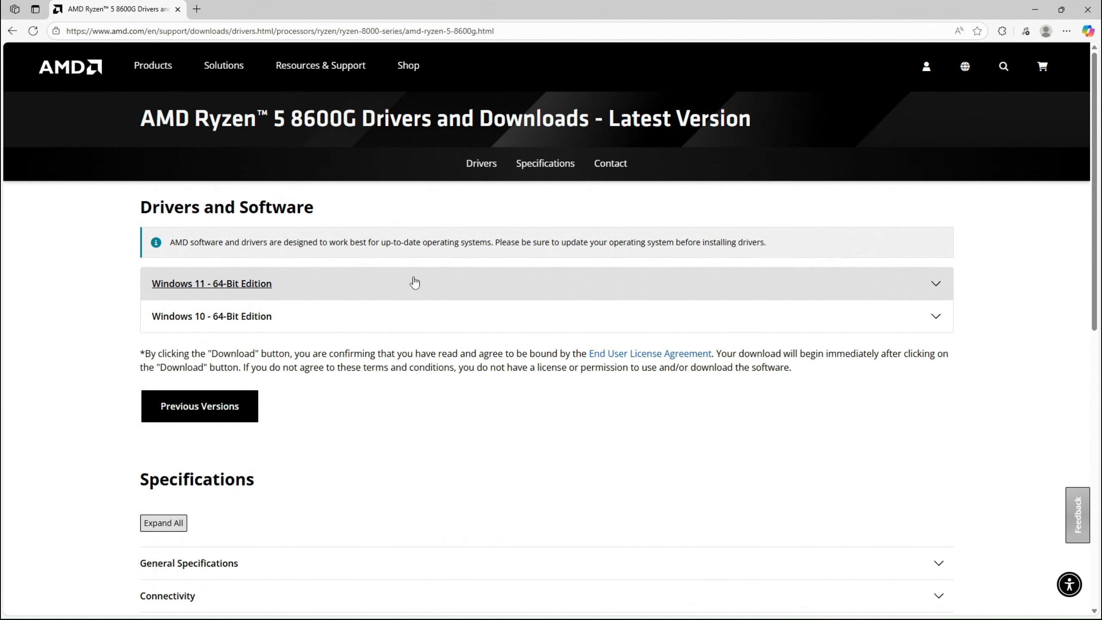
Step: Expand Windows 11 64-Bit Edition and download the Adrenalin 25.11.1 driver
click(211, 283)
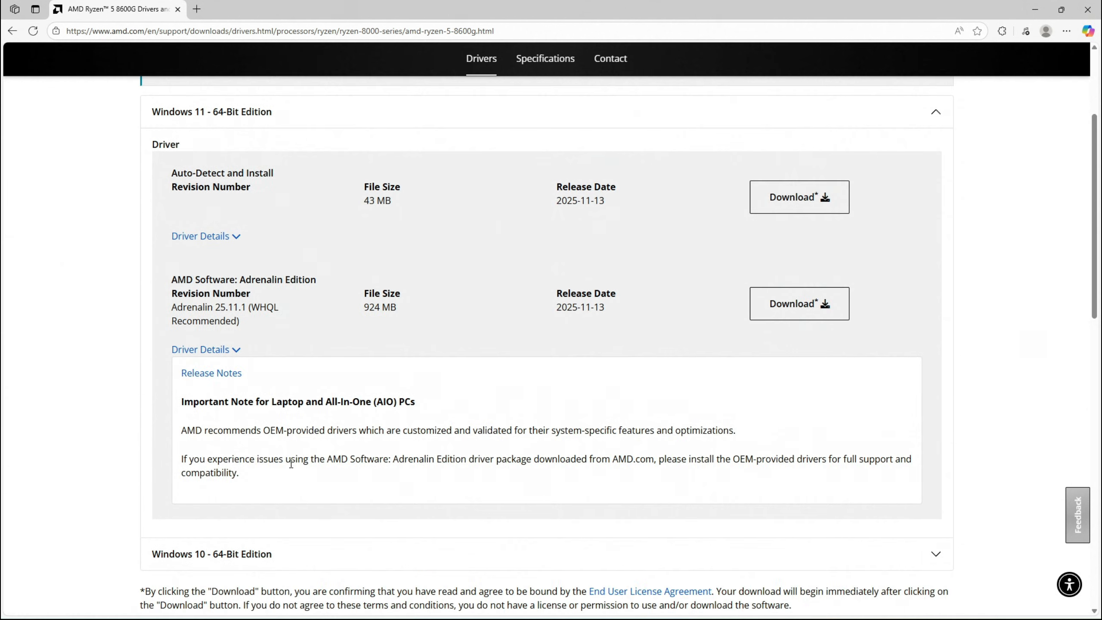
click(798, 303)
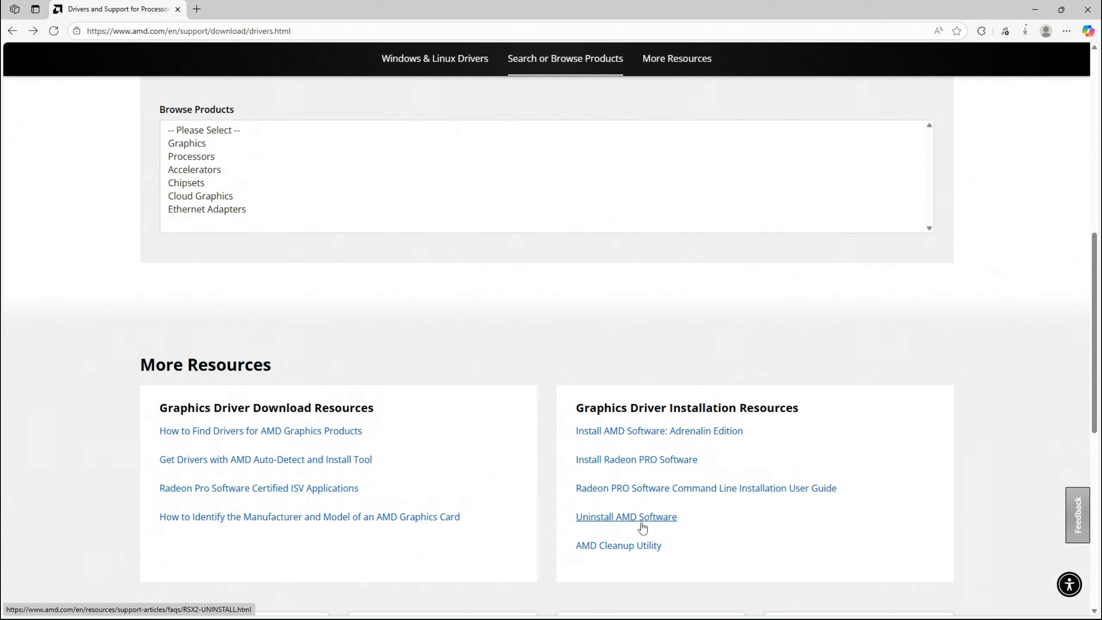
mouse_move(659, 524)
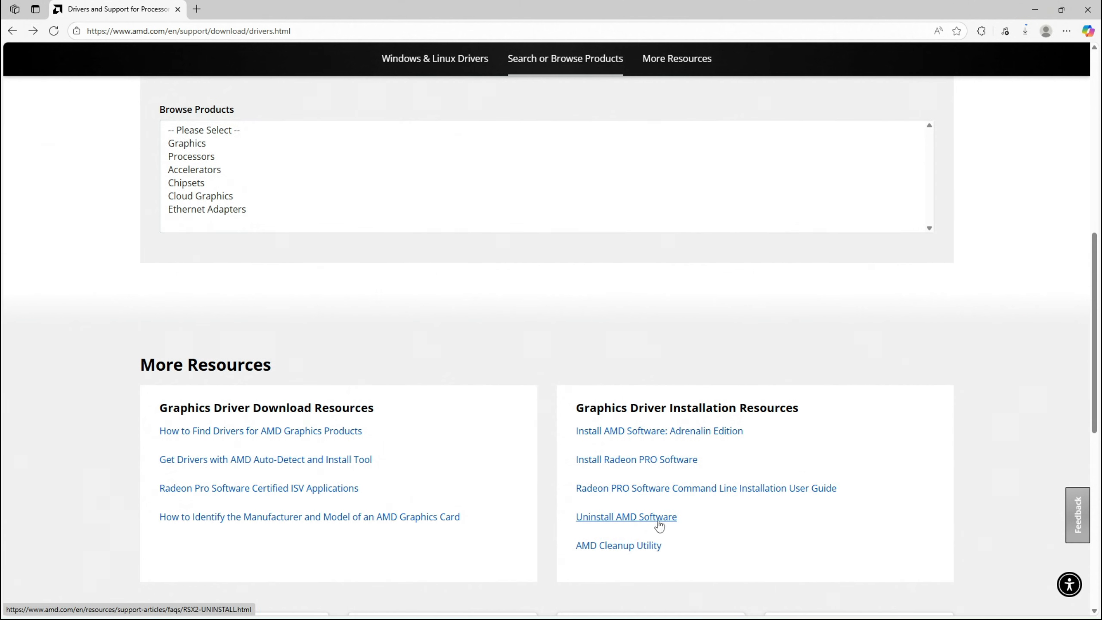
Step: Download AMD Cleanup Utility for Windows and locate it in the Downloads folder
click(625, 516)
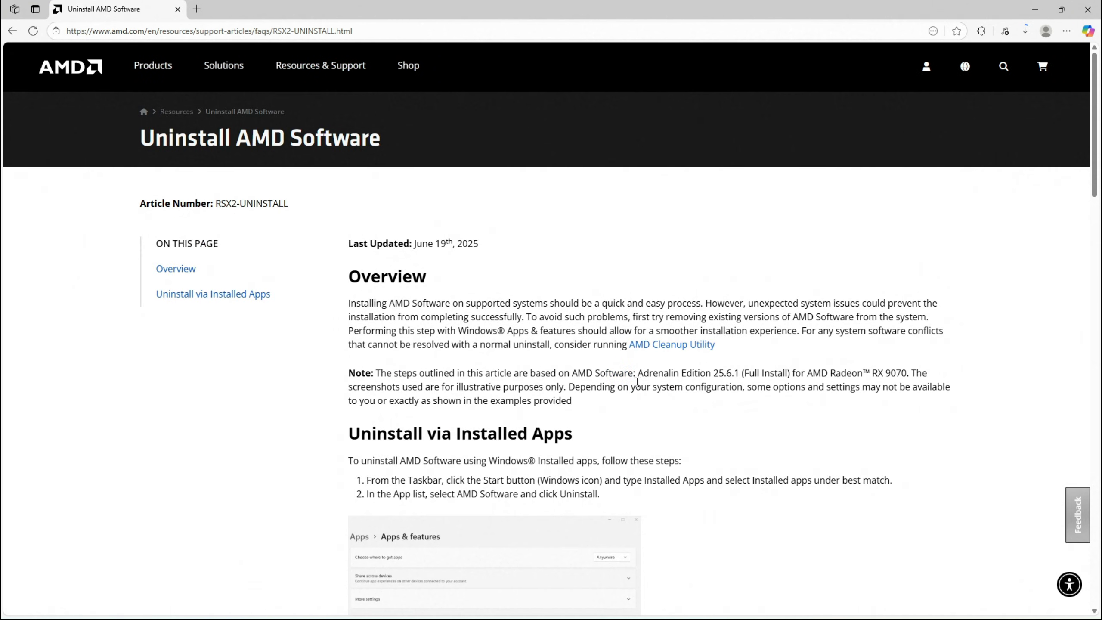
scroll(down, 3)
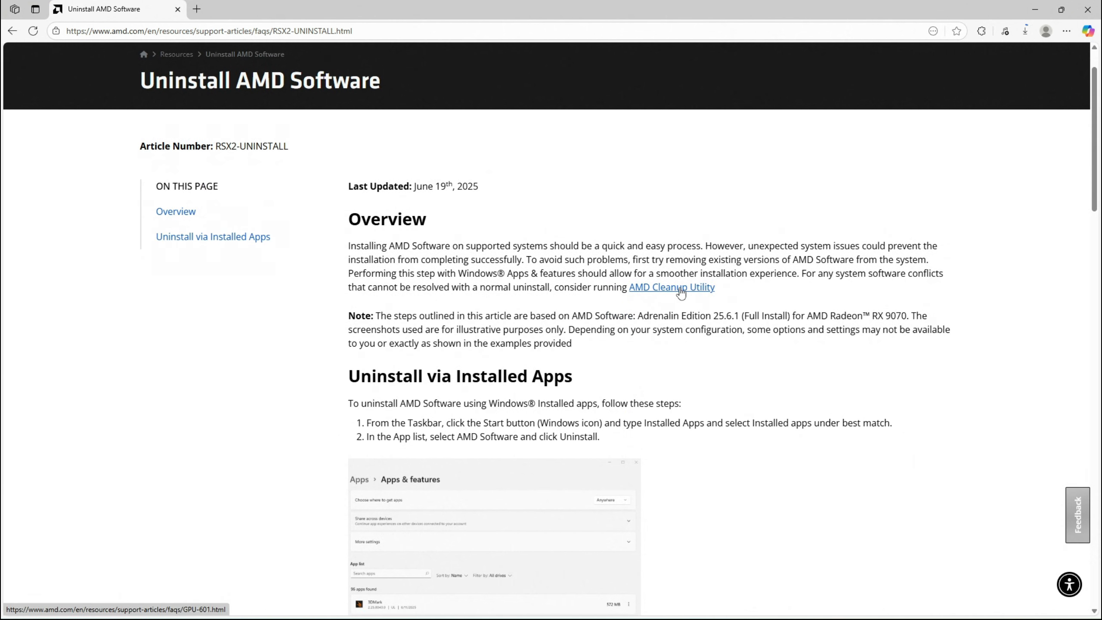
click(671, 287)
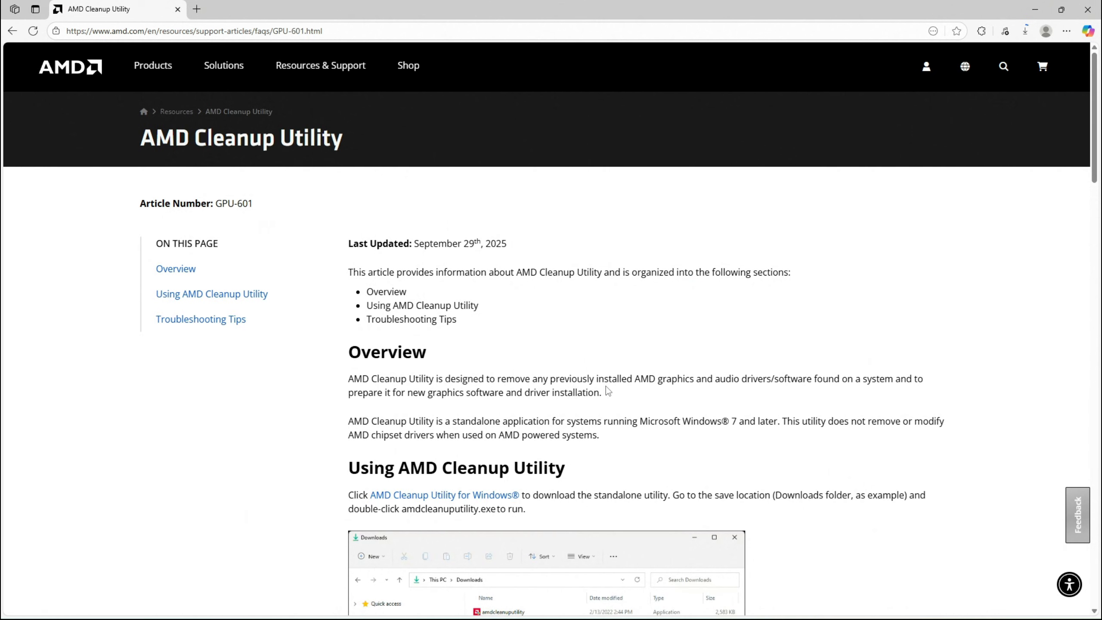
scroll(down, 3)
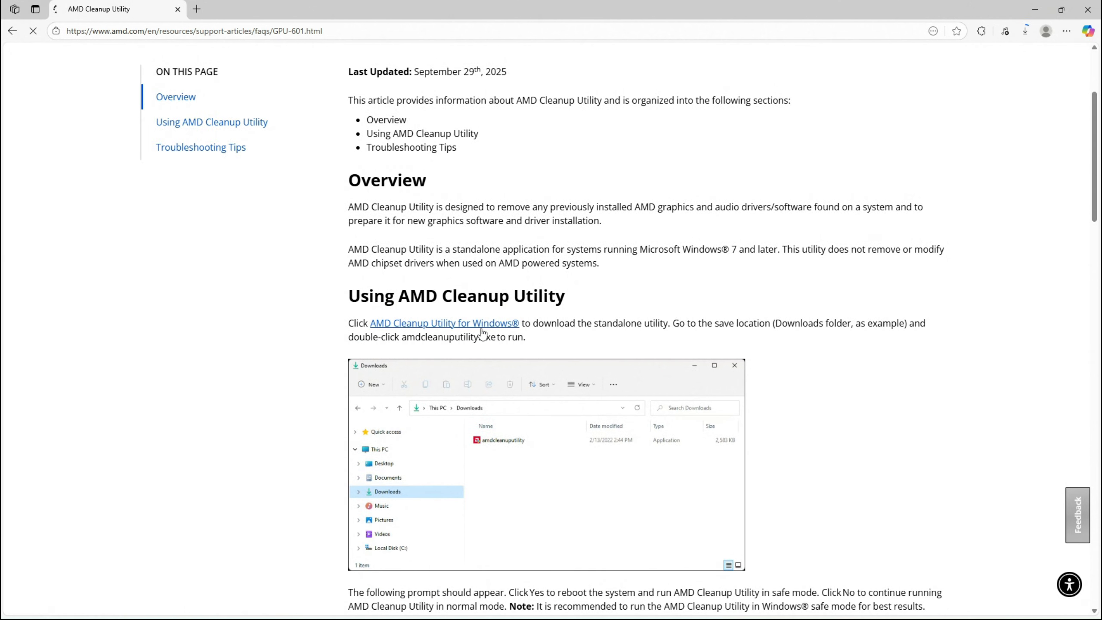
click(1025, 30)
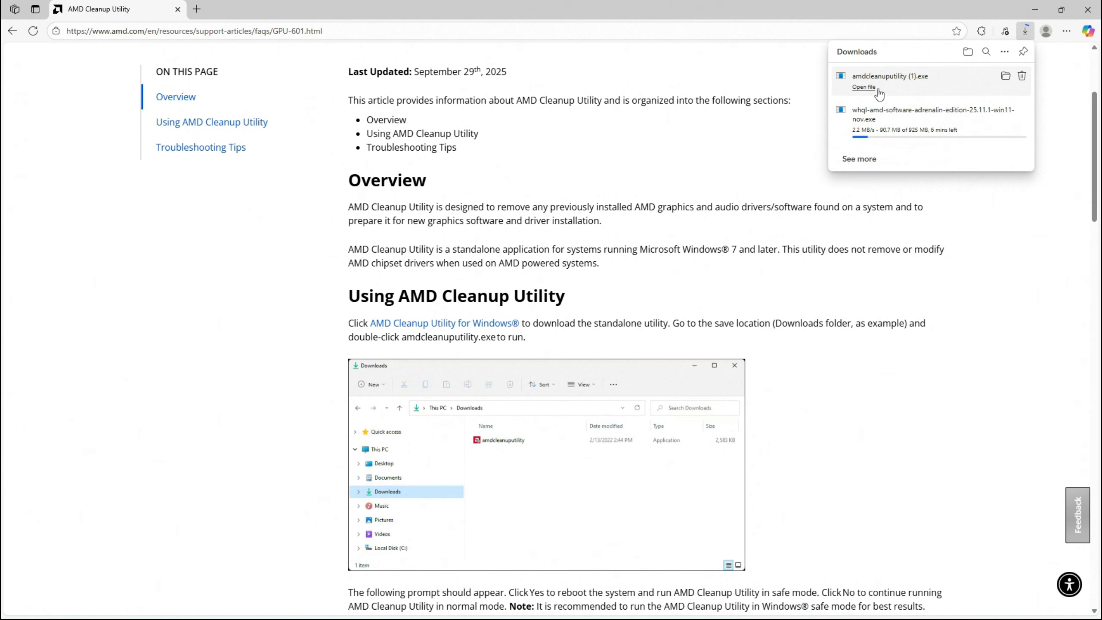
mouse_move(919, 92)
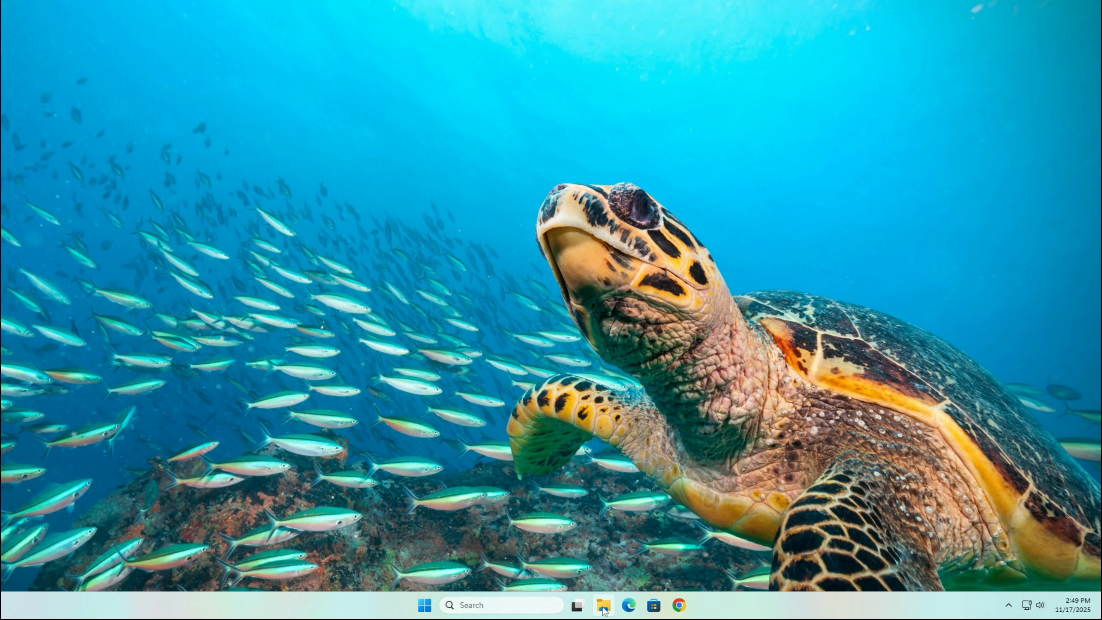
click(602, 605)
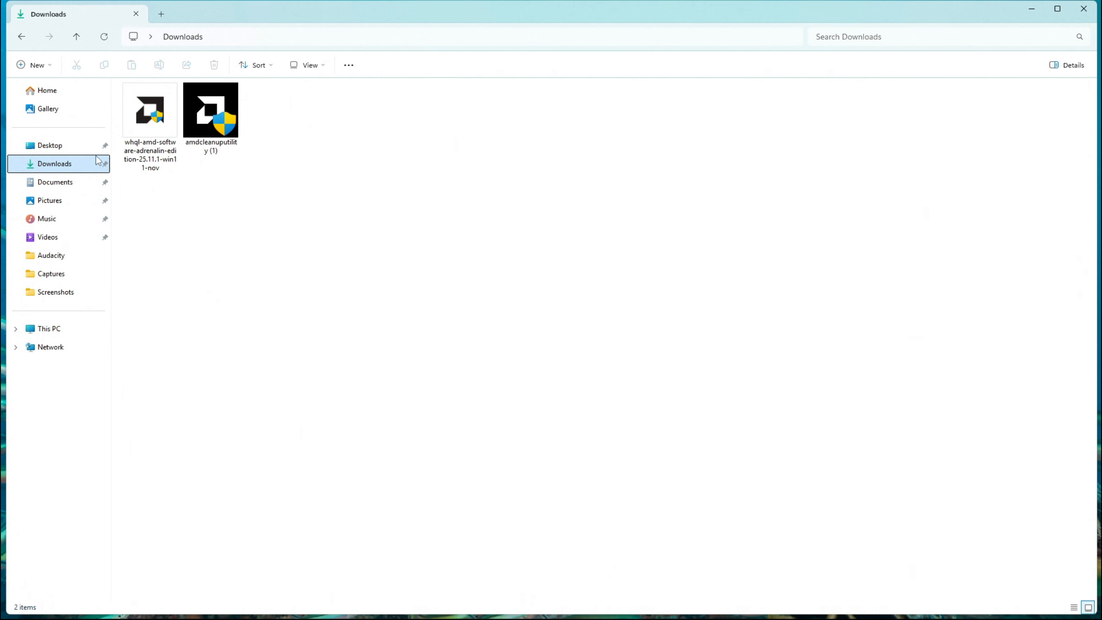
click(210, 112)
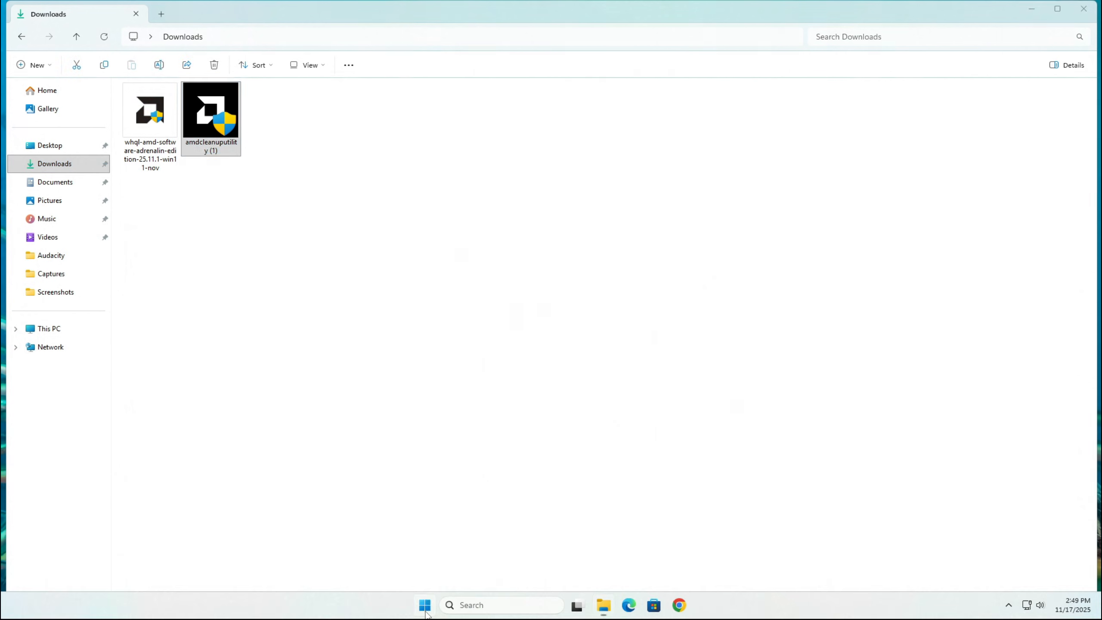
Step: Suspend BitLocker protection on drive C: through Manage BitLocker and confirm
text(bit)
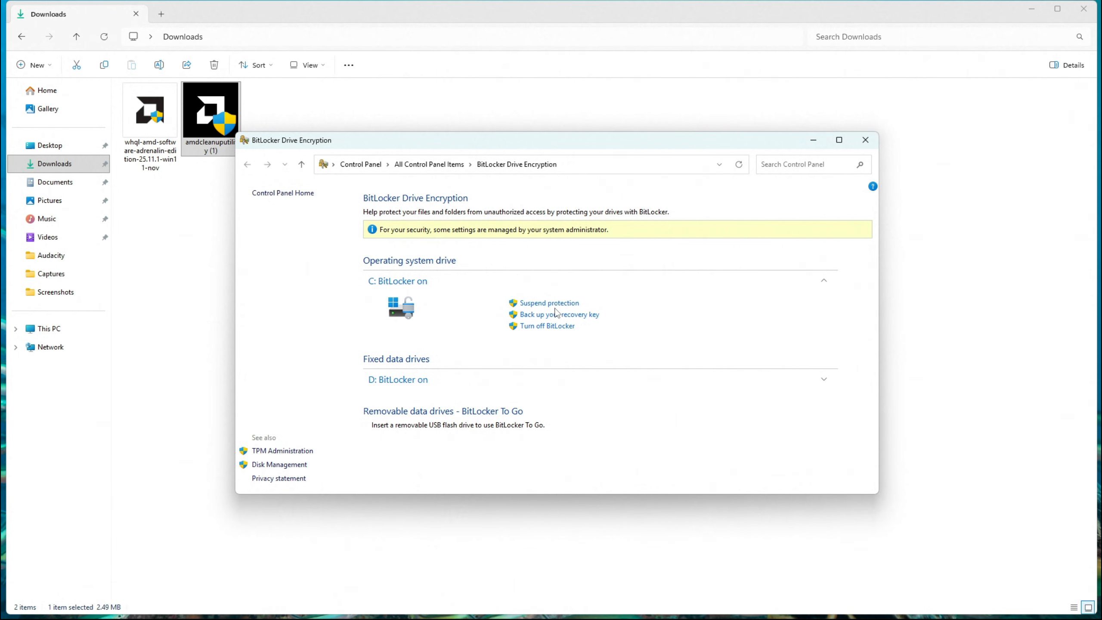
click(549, 304)
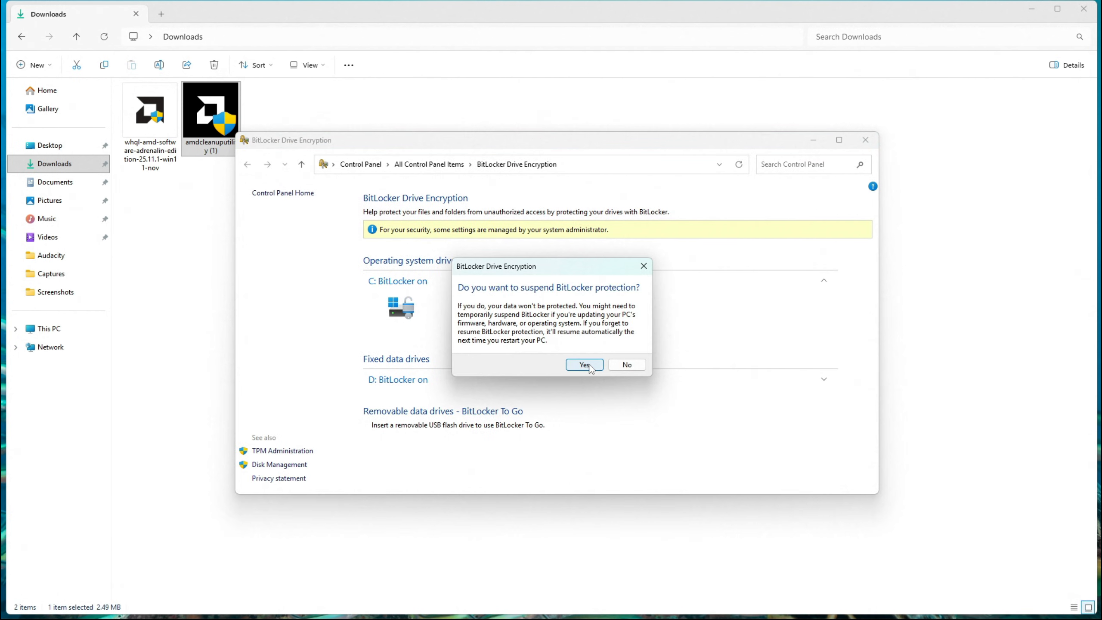
click(584, 364)
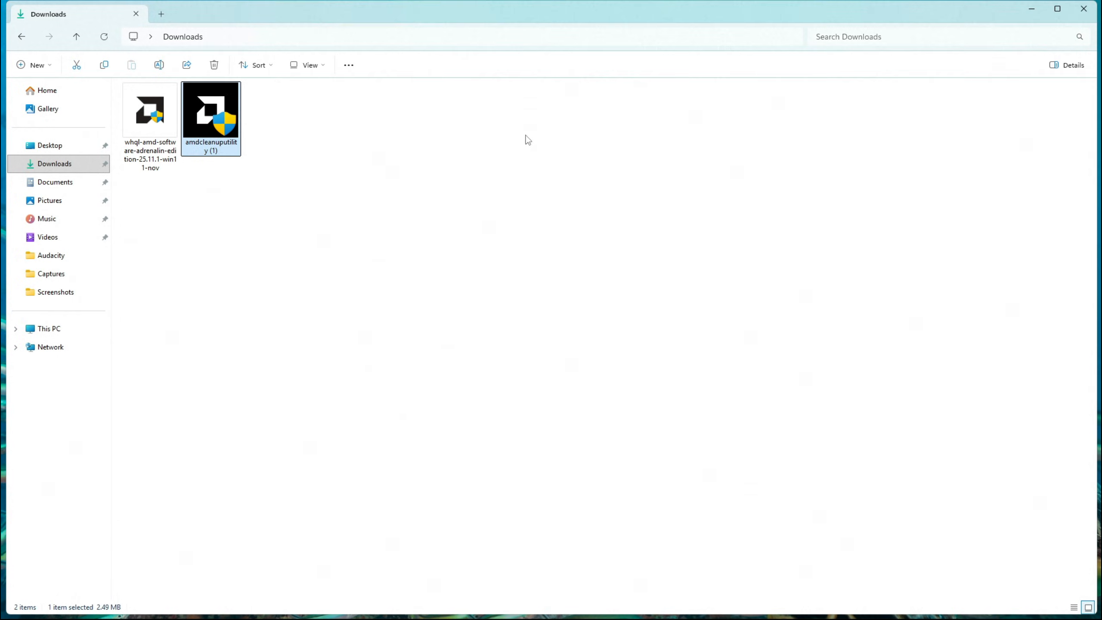
Step: Run amdcleanuputility, reboot into Safe Mode, remove AMD drivers, and close the report
double_click(210, 112)
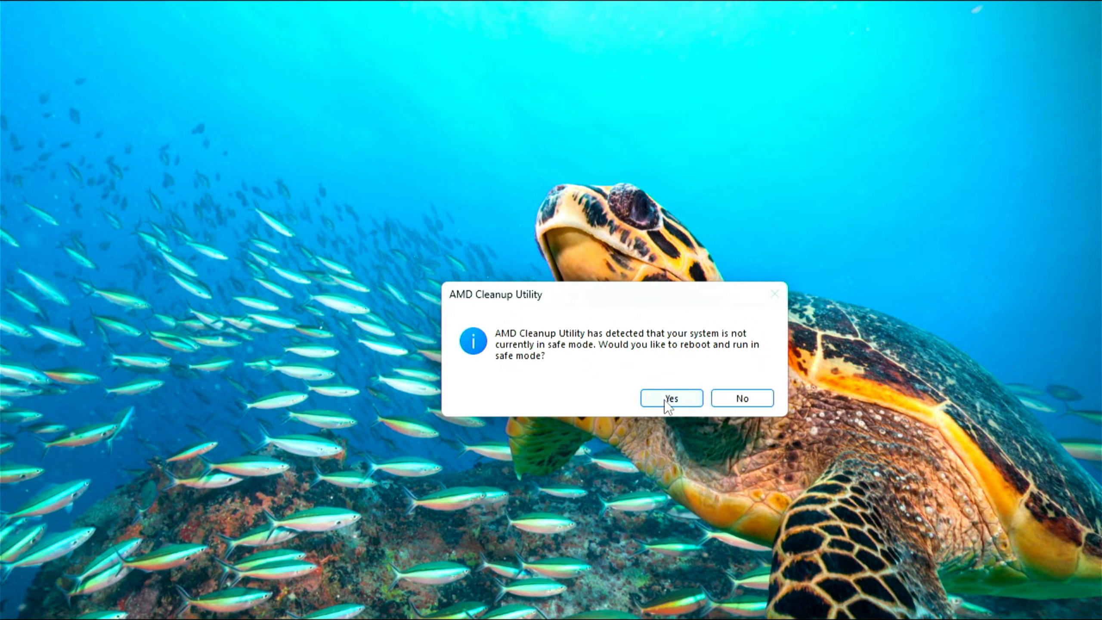
click(670, 398)
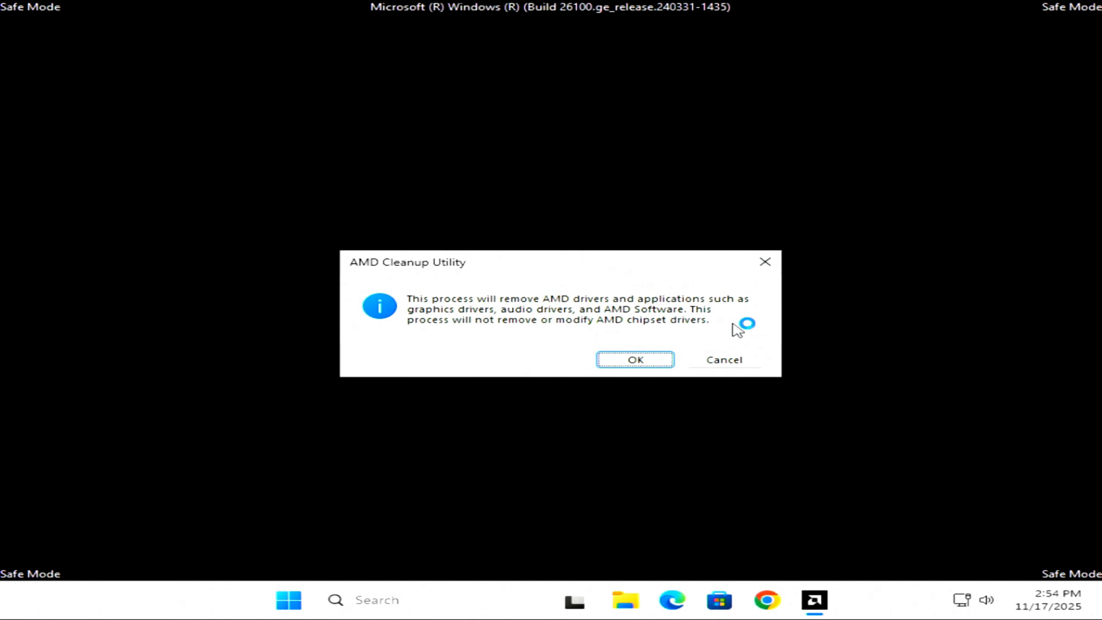
mouse_move(706, 340)
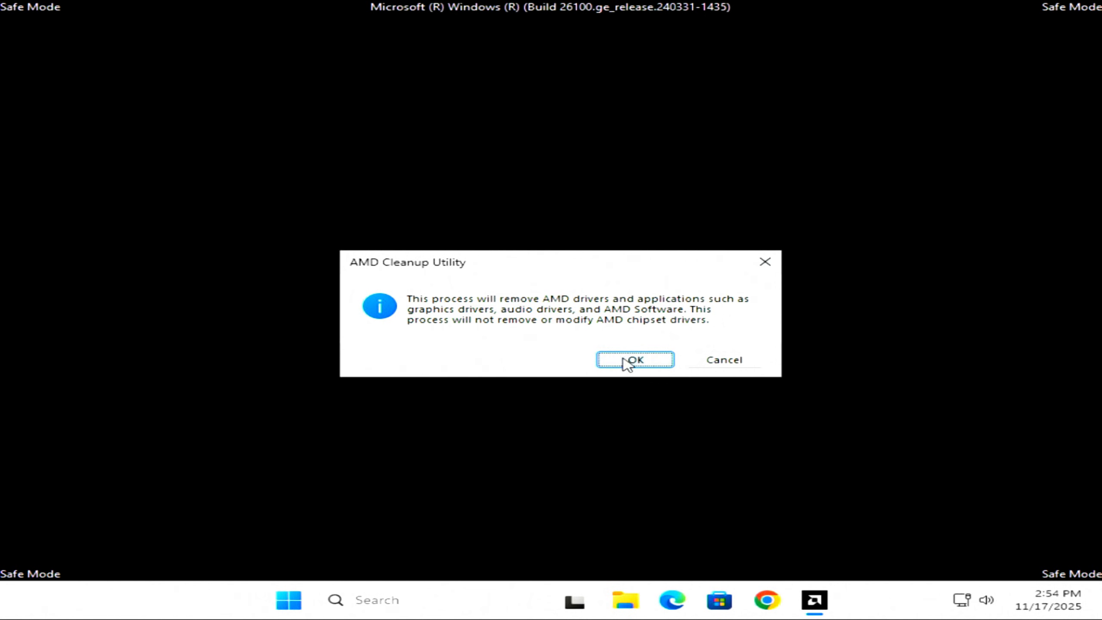
click(635, 359)
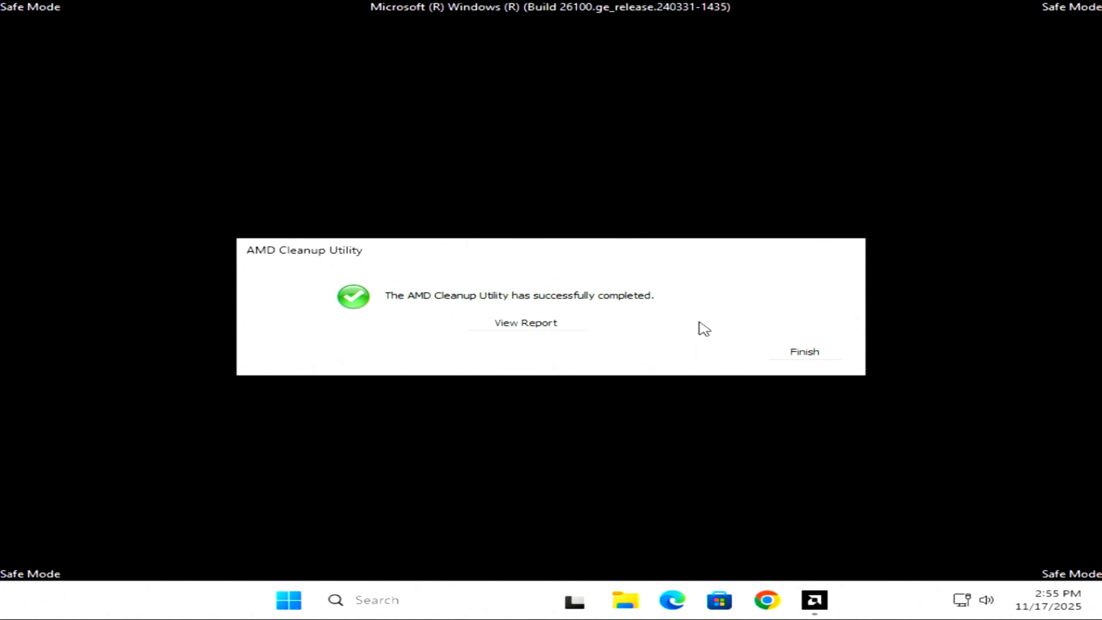
click(804, 351)
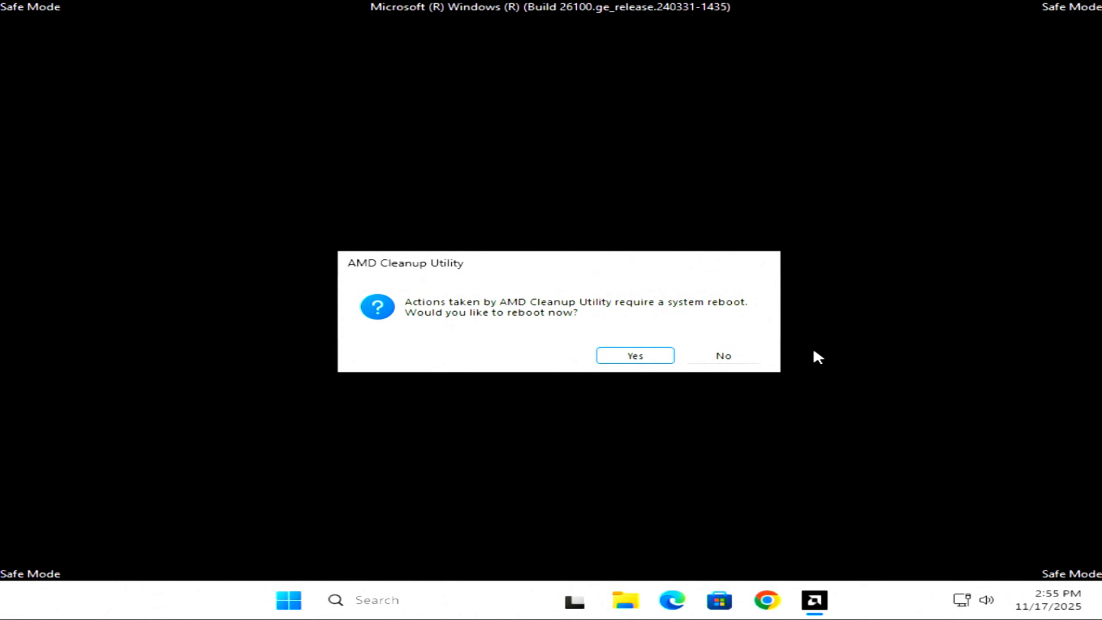
mouse_move(634, 357)
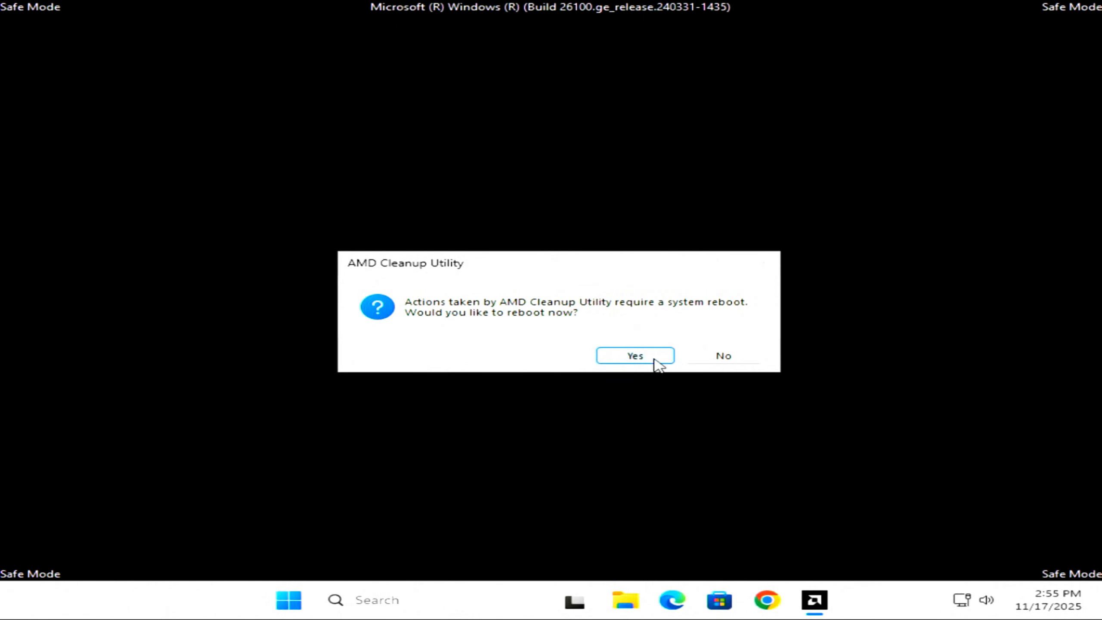
Step: Reboot and confirm Microsoft Basic Display Adapter works properly in Device Manager
click(634, 355)
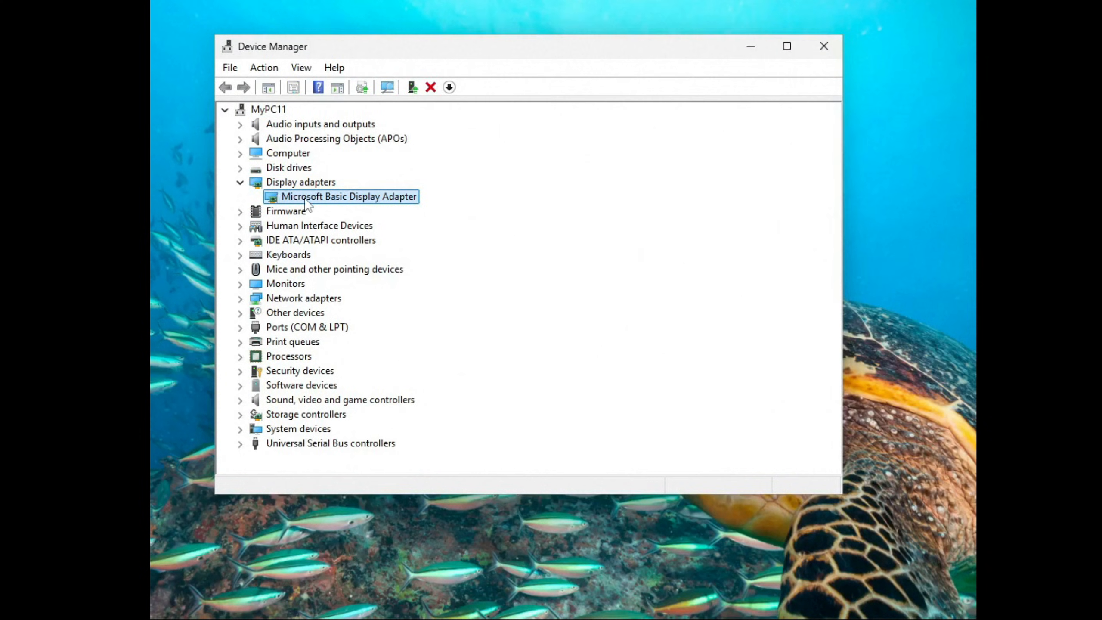
double_click(349, 196)
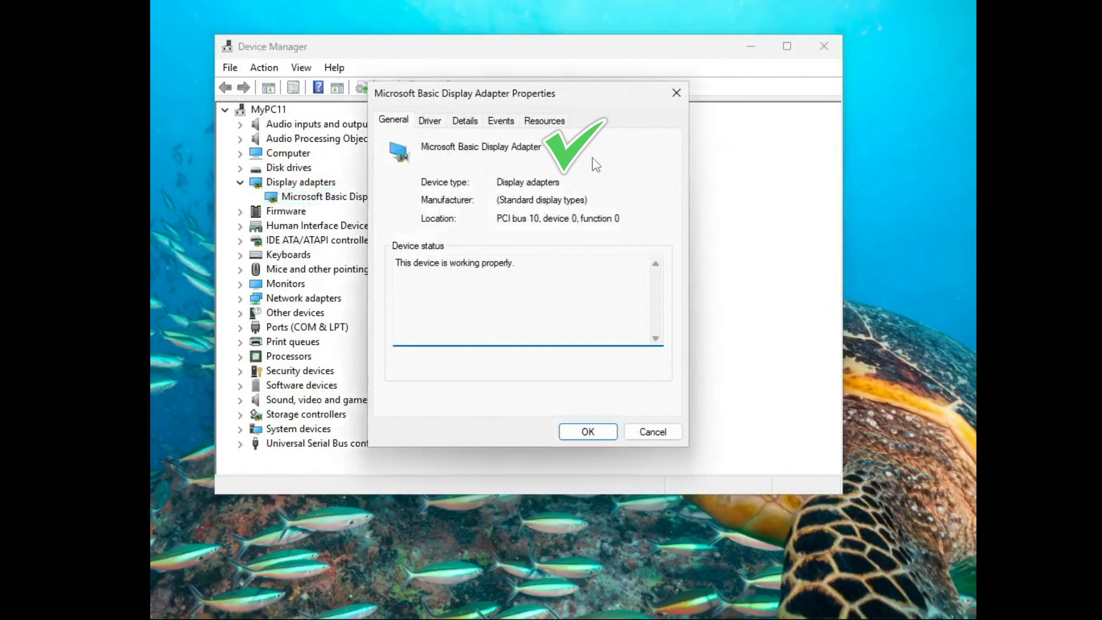
click(588, 432)
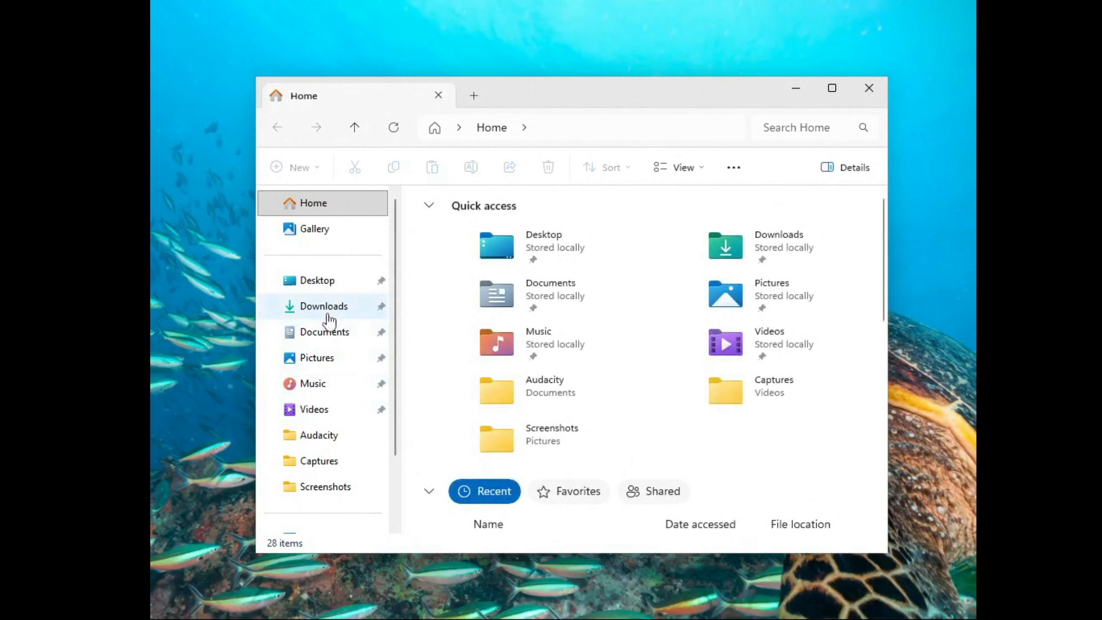
Step: Run the Adrenalin 25.11.1 installer from Downloads past SmartScreen and install it
click(324, 306)
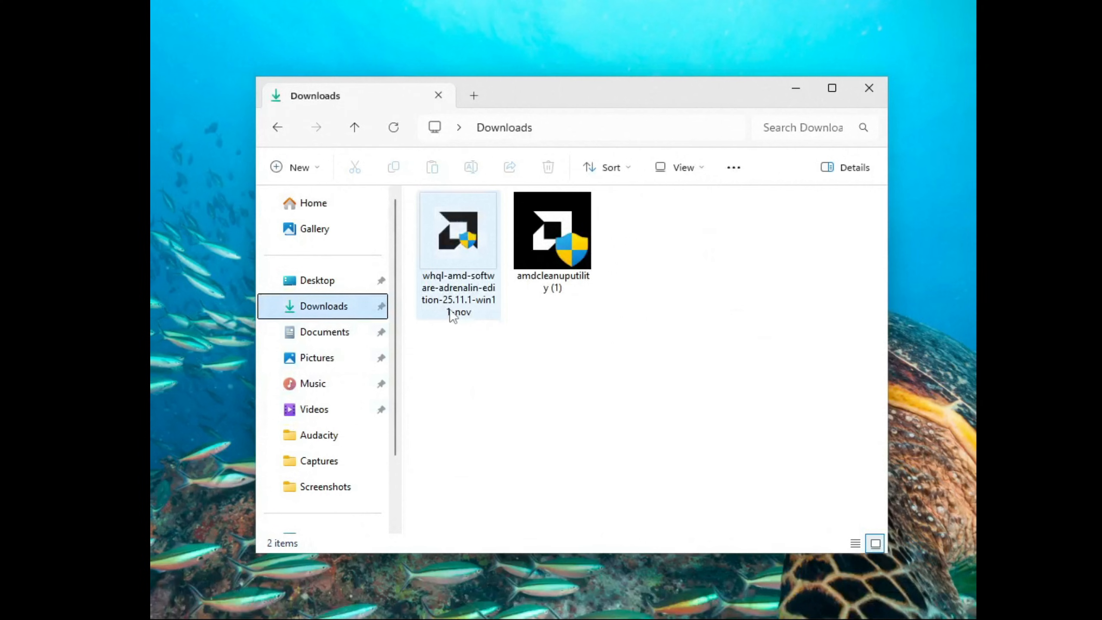
click(458, 231)
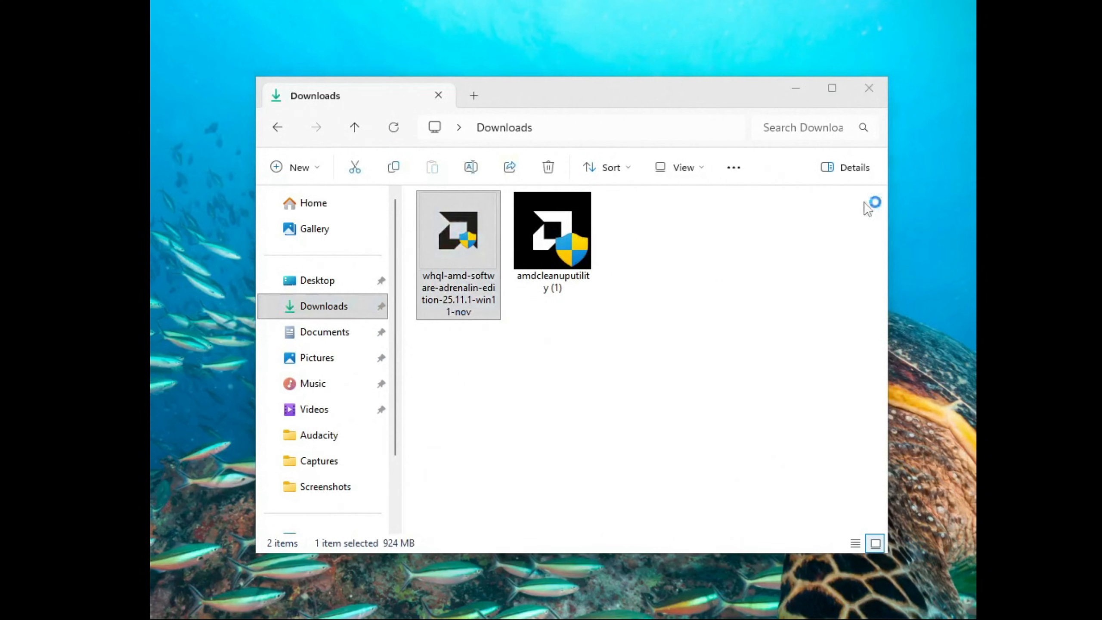
double_click(458, 230)
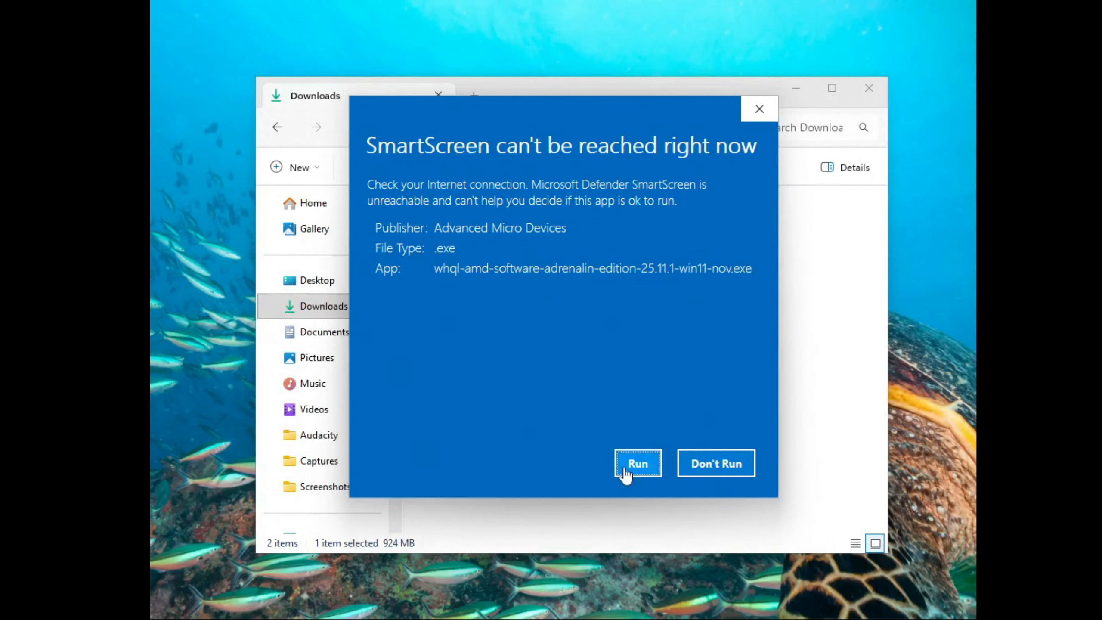
click(637, 463)
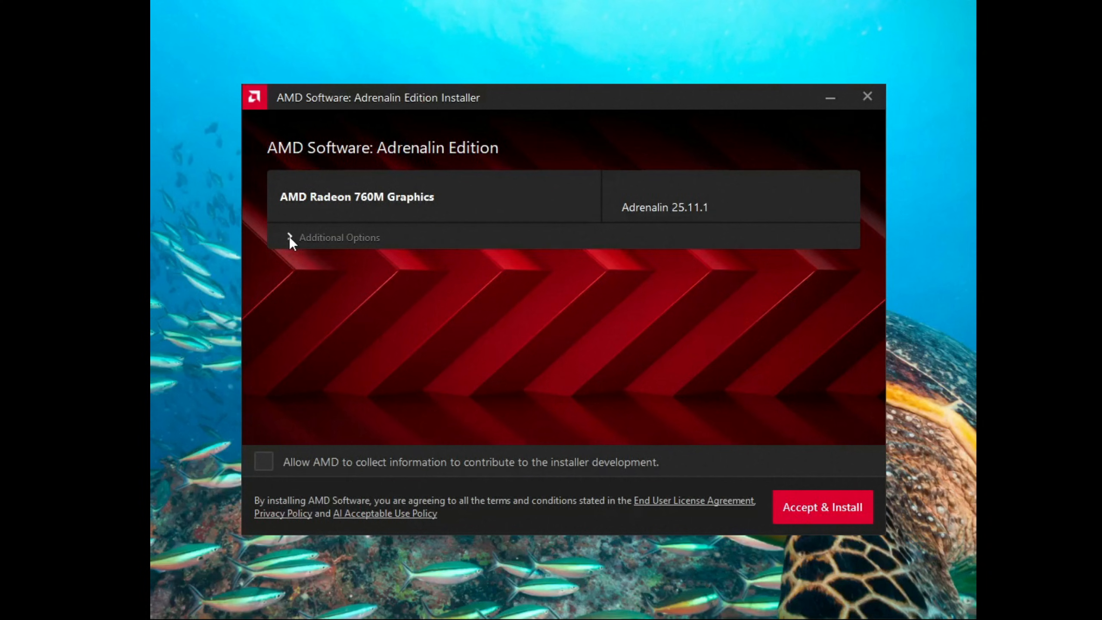
click(822, 507)
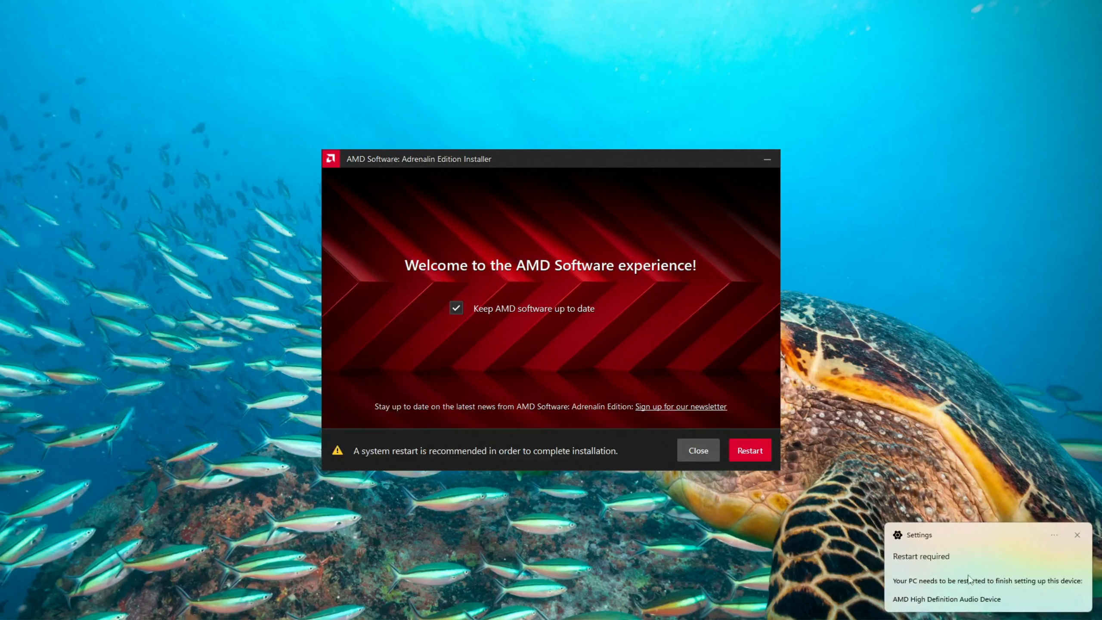
mouse_move(984, 571)
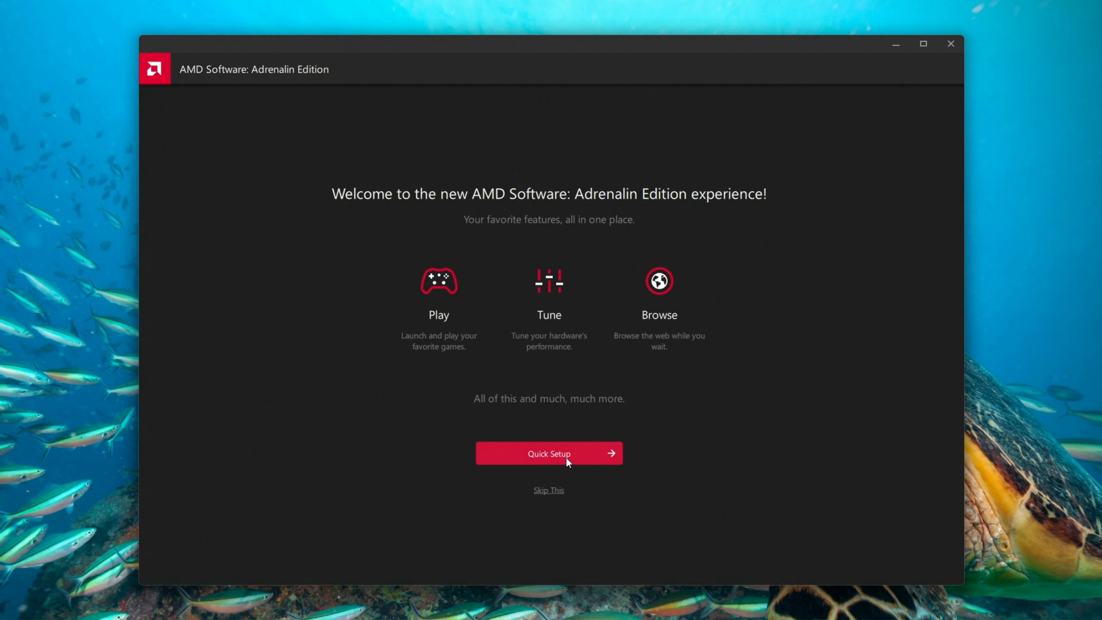
Step: Complete Quick Setup with HYPR-RX, dismissing the Super Resolution notice, and start gaming
click(548, 452)
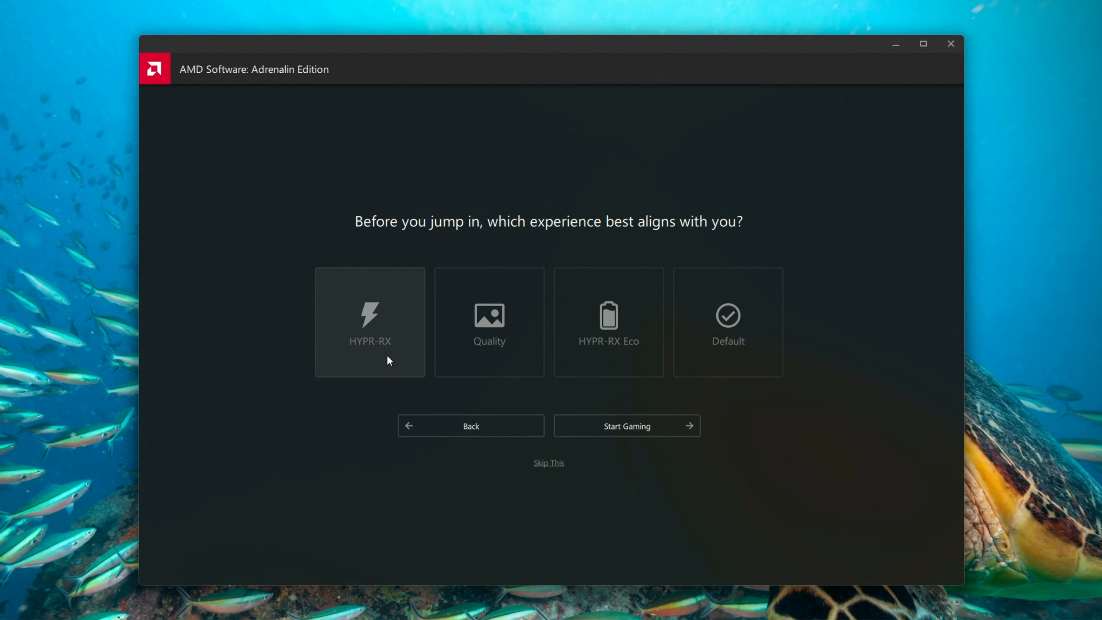
click(369, 322)
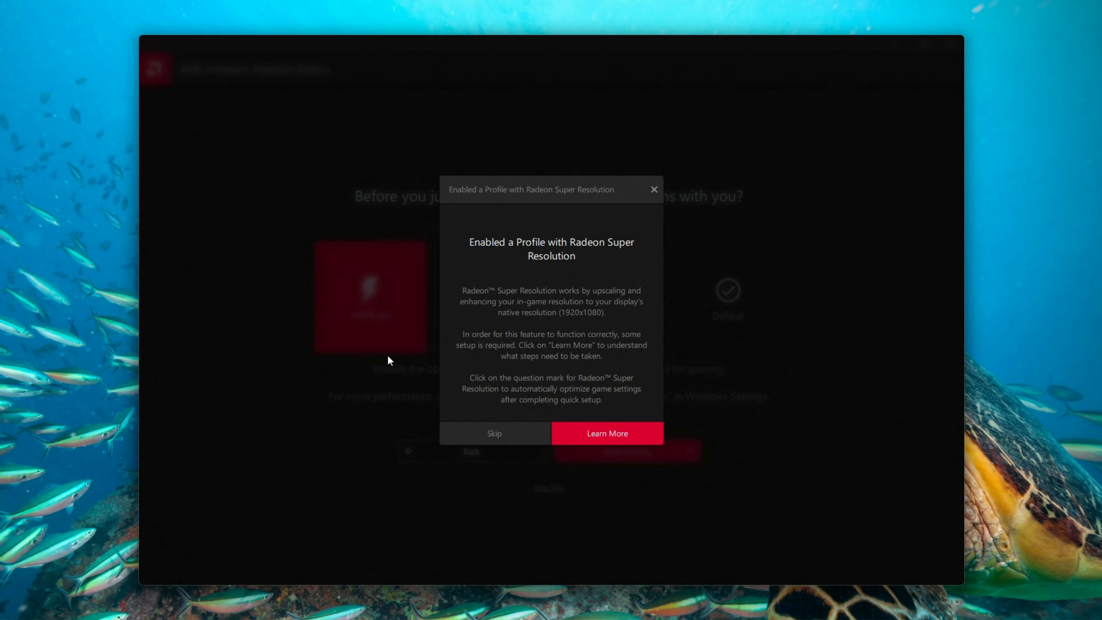
click(493, 433)
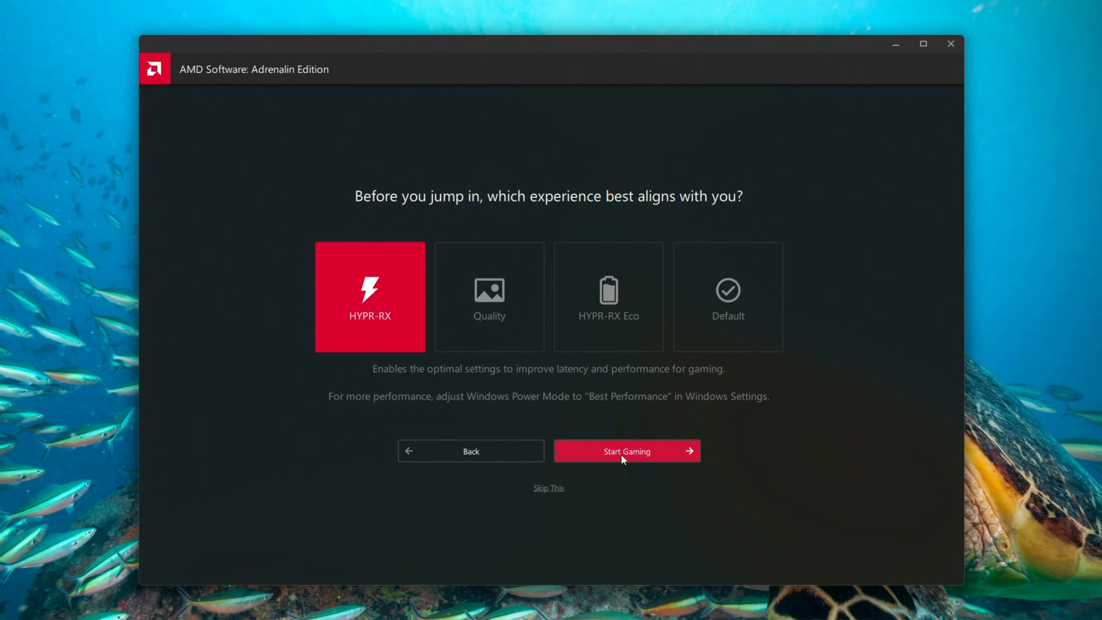
click(626, 451)
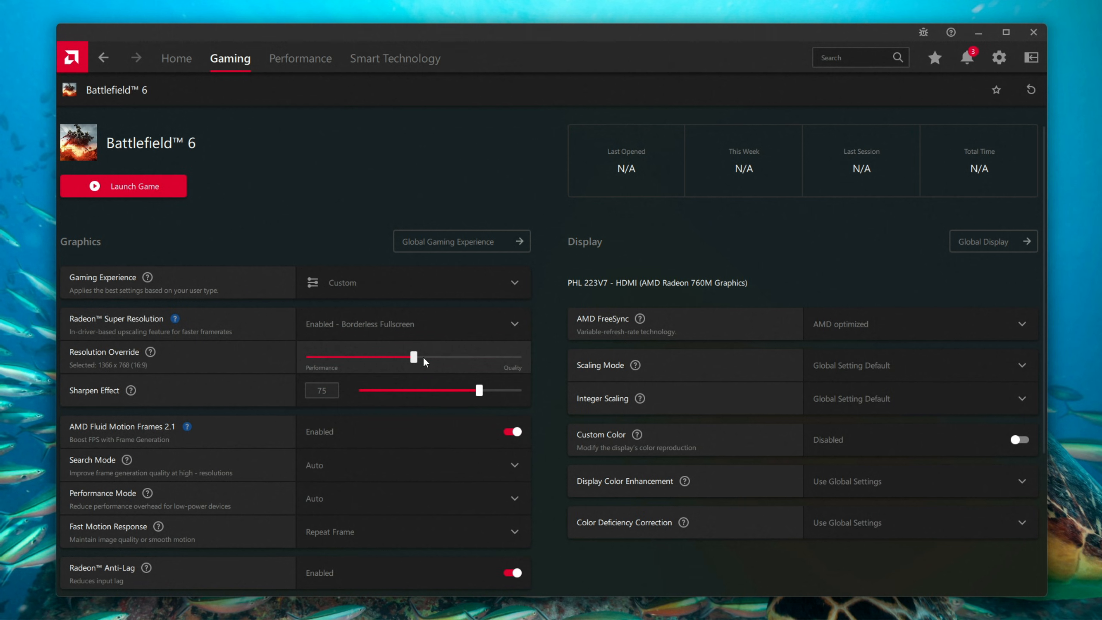
Step: Set Battlefield 6's Resolution Override to 1600 x 900, review Advanced settings, and launch the game
drag(413, 357, 466, 356)
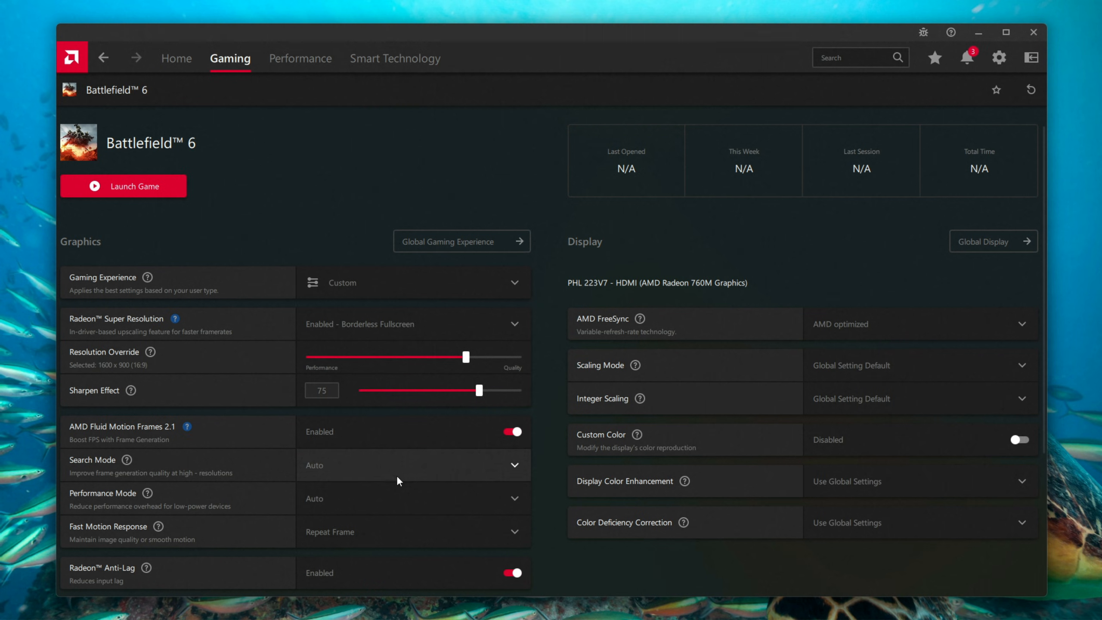
scroll(down, 3)
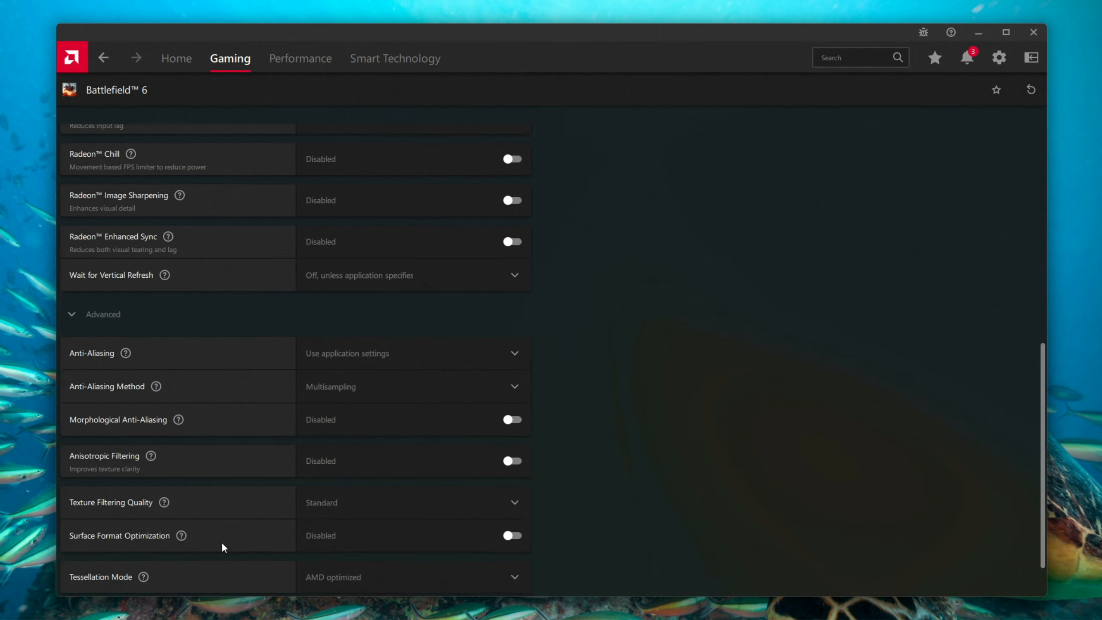
scroll(down, 3)
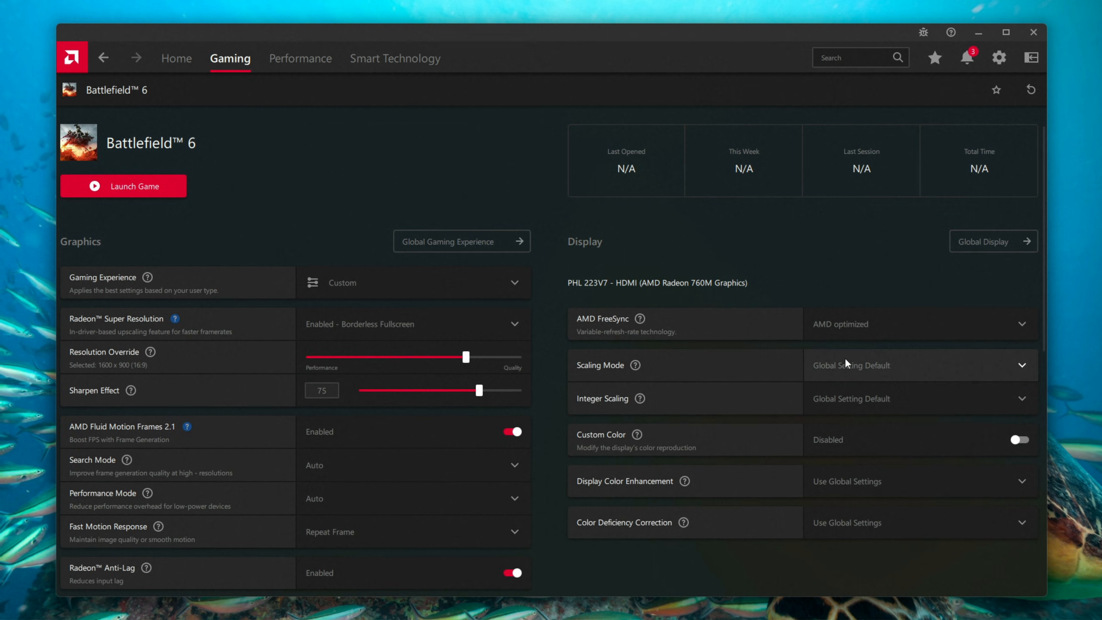
mouse_move(284, 160)
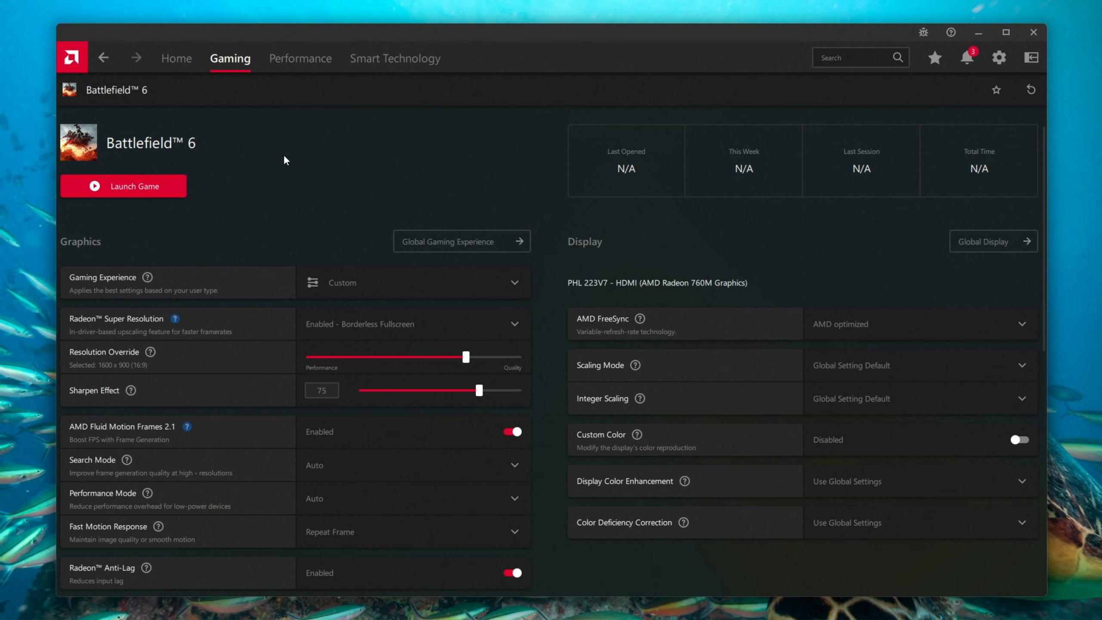
click(124, 186)
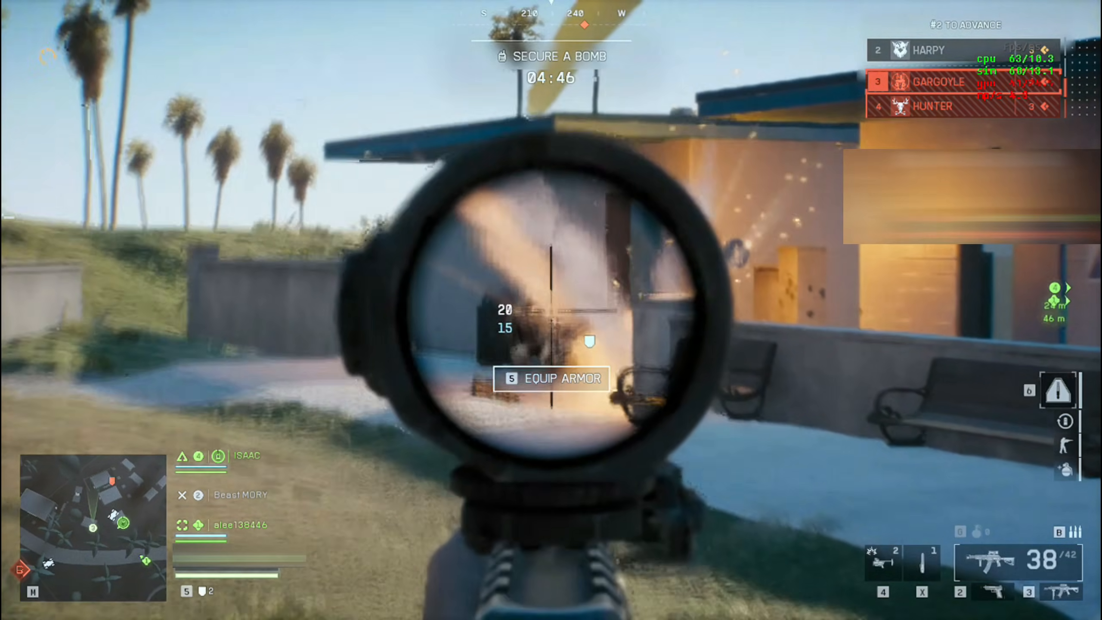
Step: Shoot the enemy through the scope for a headshot kill in the Secure a Bomb match
click(551, 310)
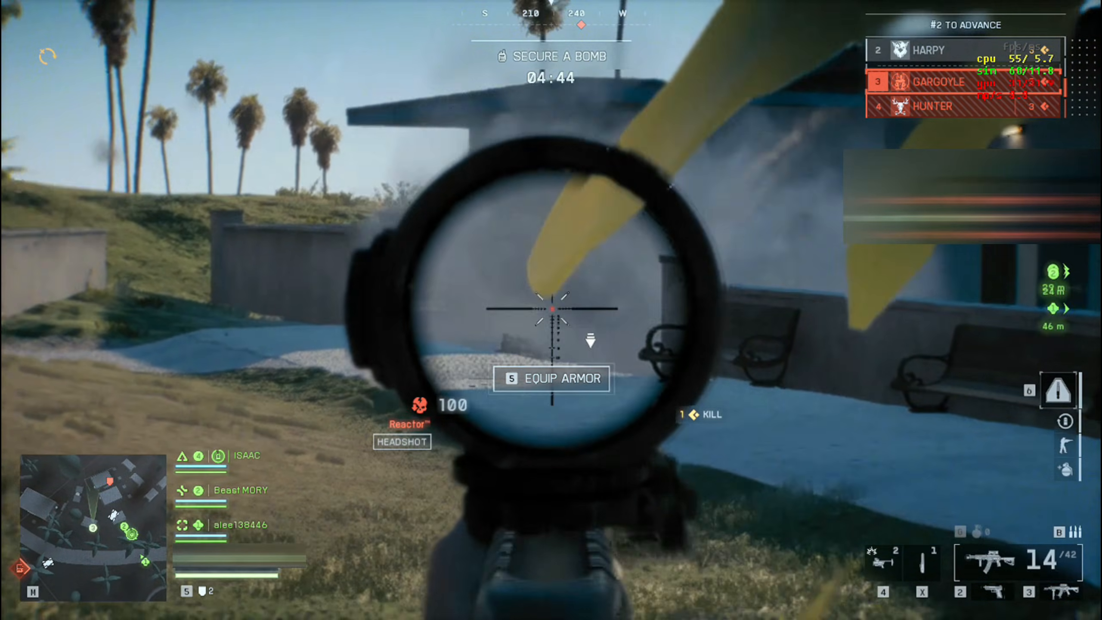